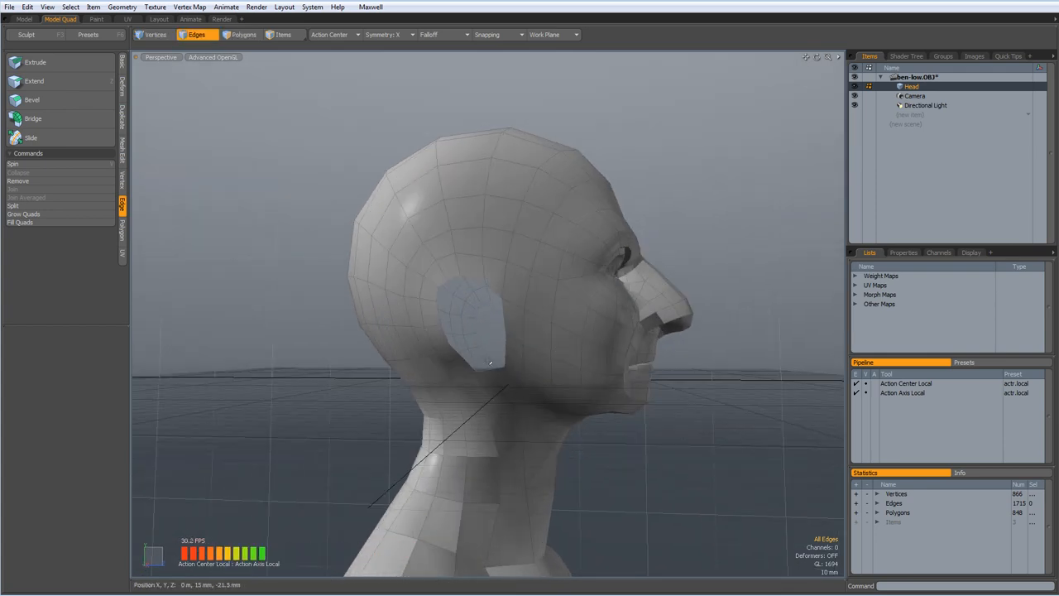
- Orbit around the head to inspect the face and the existing ear patch from several angles
left_click_drag(488, 331, 604, 322)
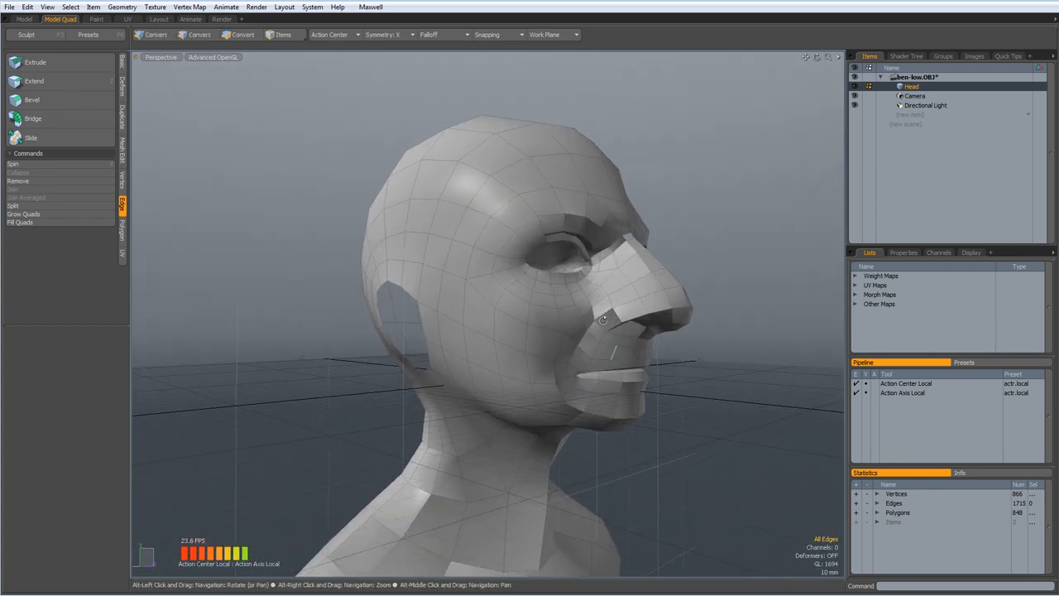
left_click_drag(604, 317, 583, 377)
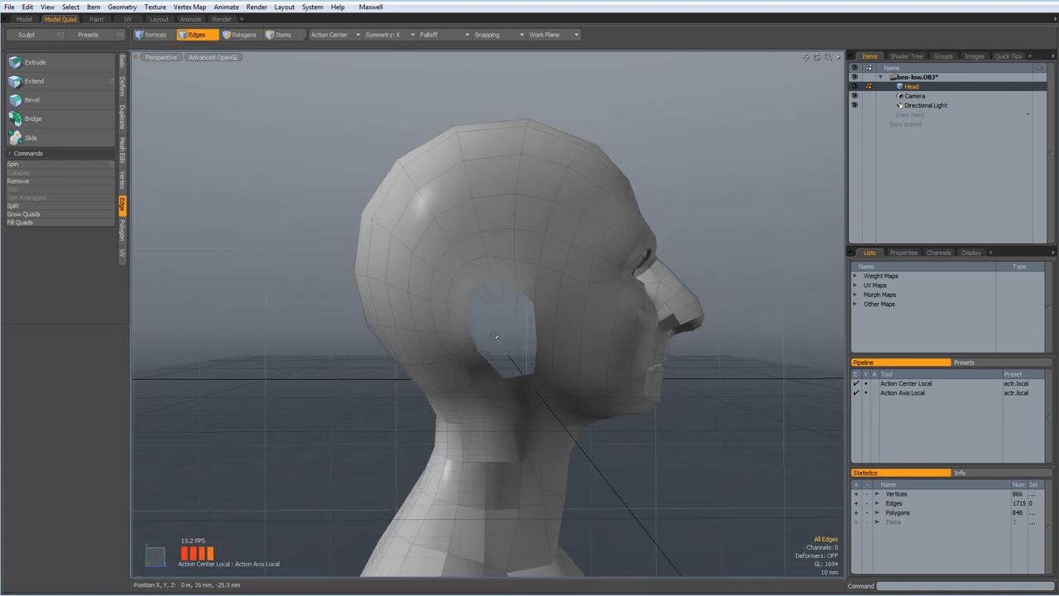
left_click_drag(496, 339, 473, 346)
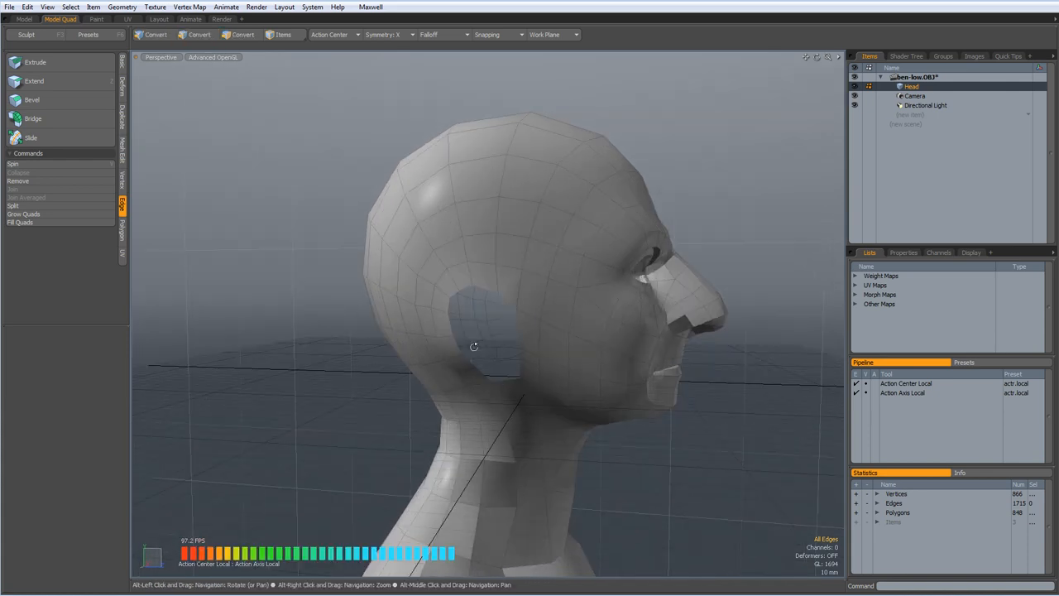
left_click_drag(473, 346, 554, 405)
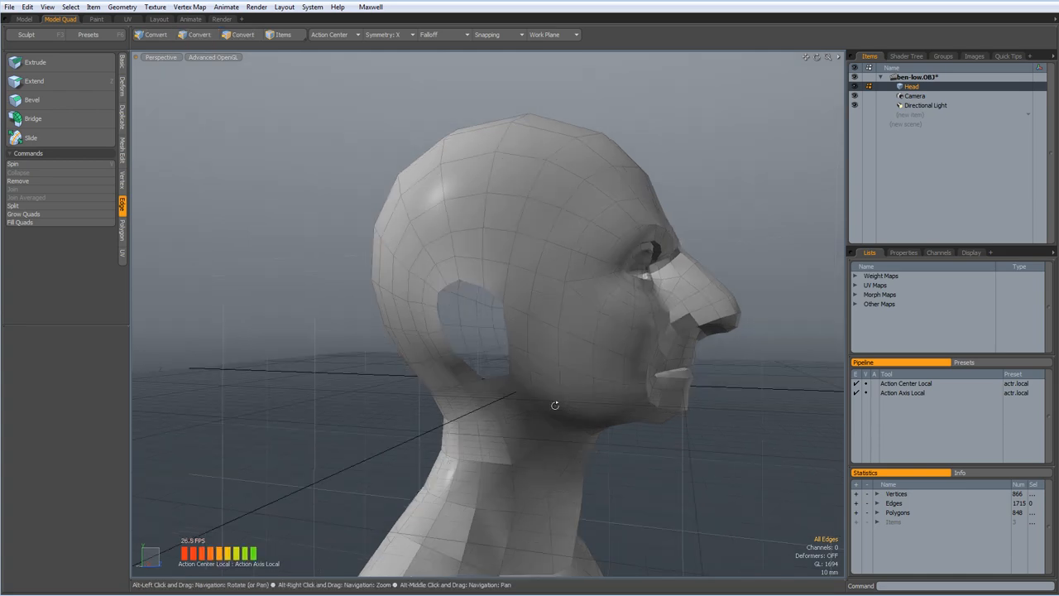
left_click_drag(554, 405, 480, 414)
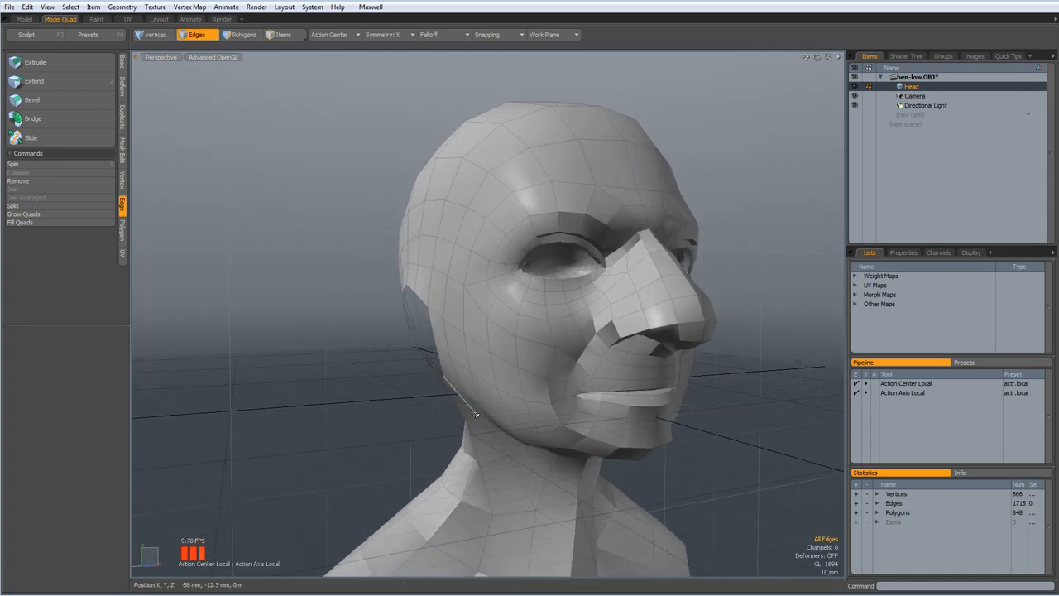
- Return to the Items list and switch to a four-view wireframe layout (Top, Front, Right, Perspective)
left_click(26, 33)
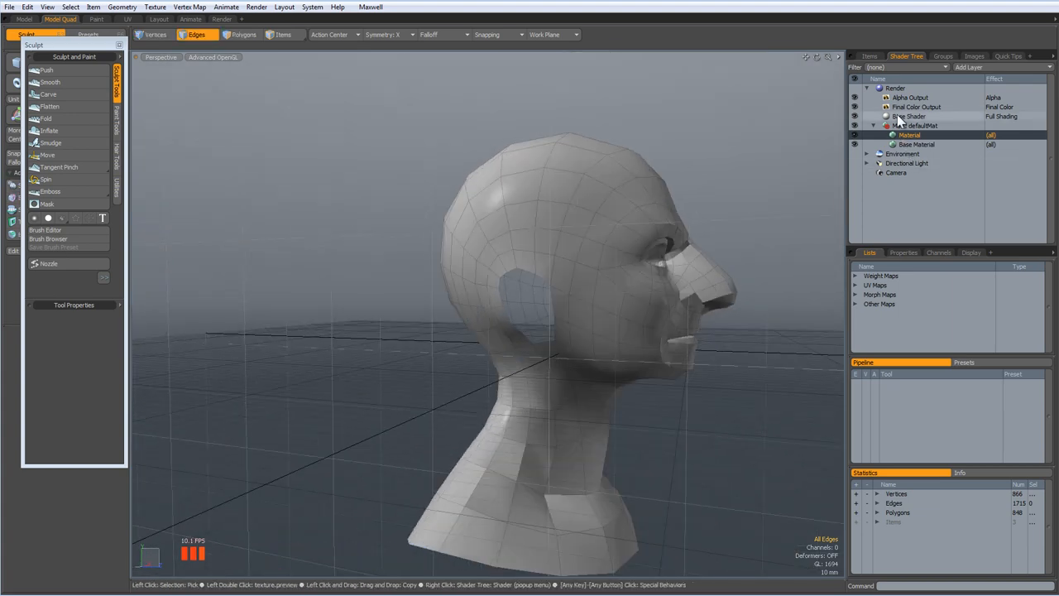
left_click(869, 57)
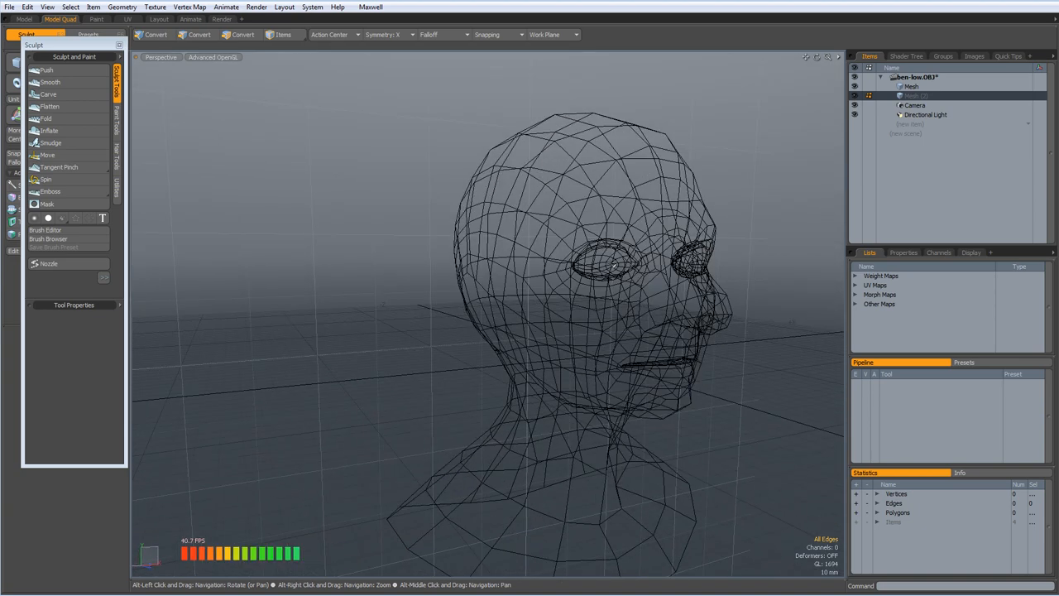
left_click(196, 35)
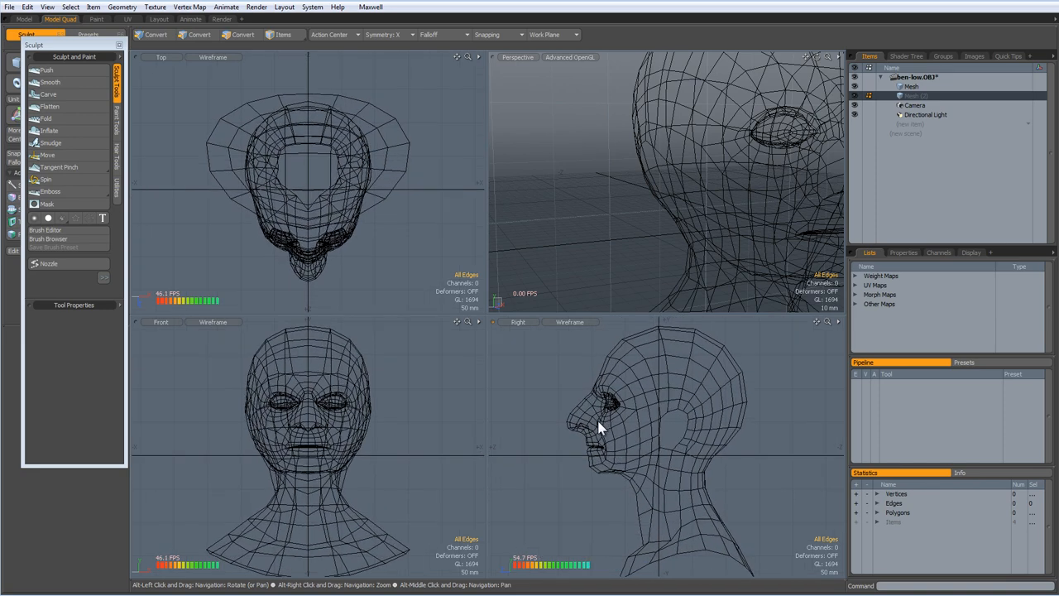
left_click(195, 33)
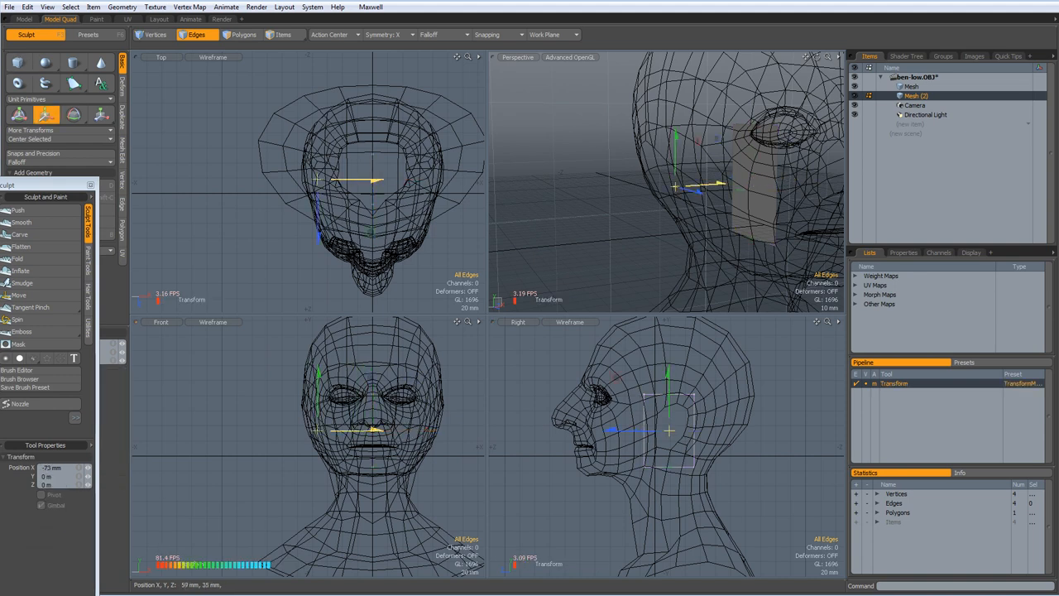
- Set the Action Center, work in Polygons mode and rotate the ear plane to match the head's tilt
left_click(387, 35)
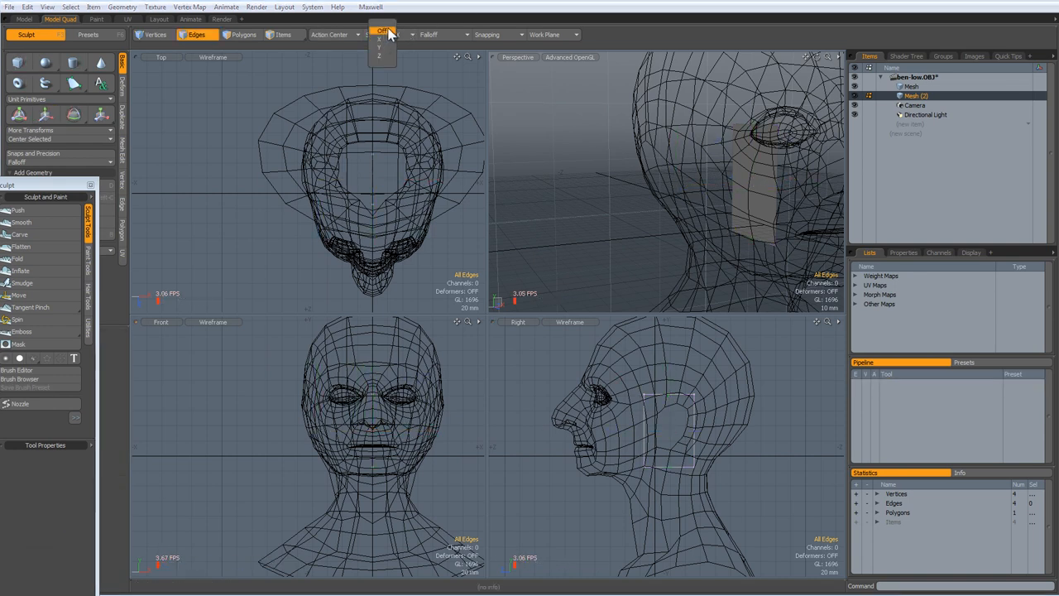
left_click(382, 30)
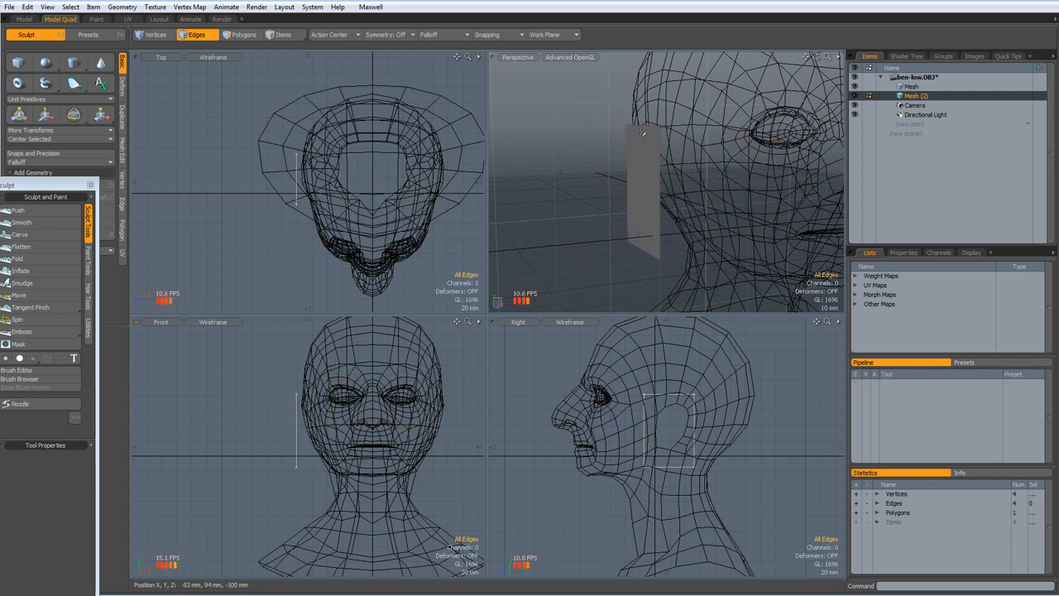
left_click(243, 33)
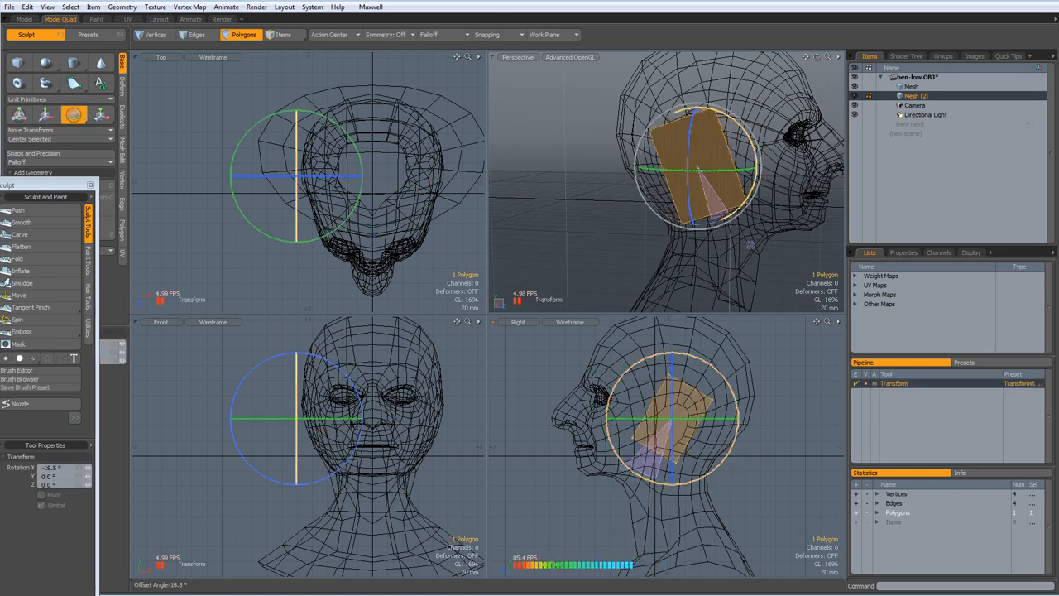
left_click(46, 114)
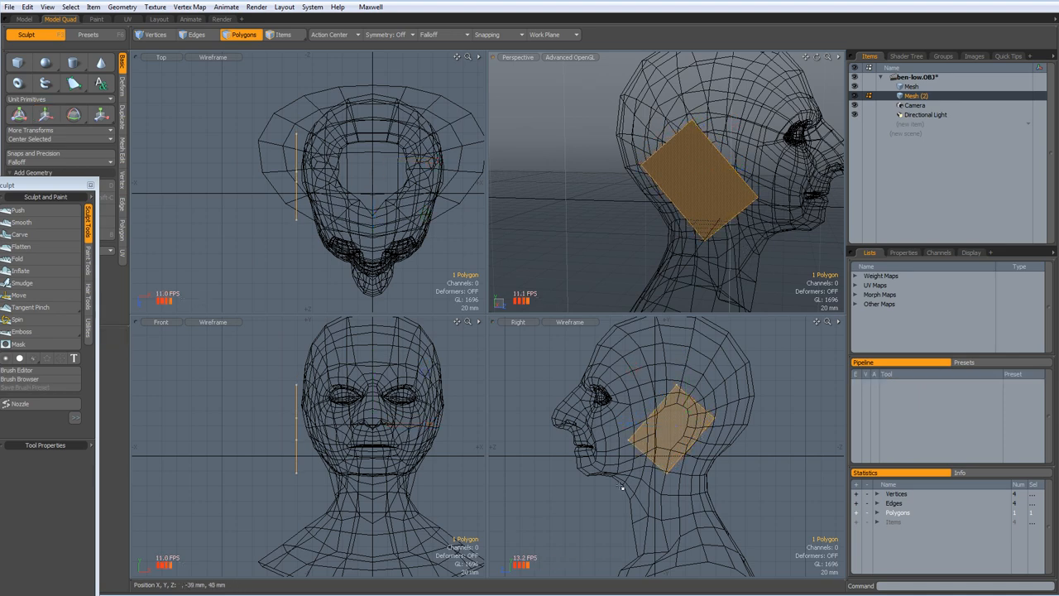
left_click(73, 114)
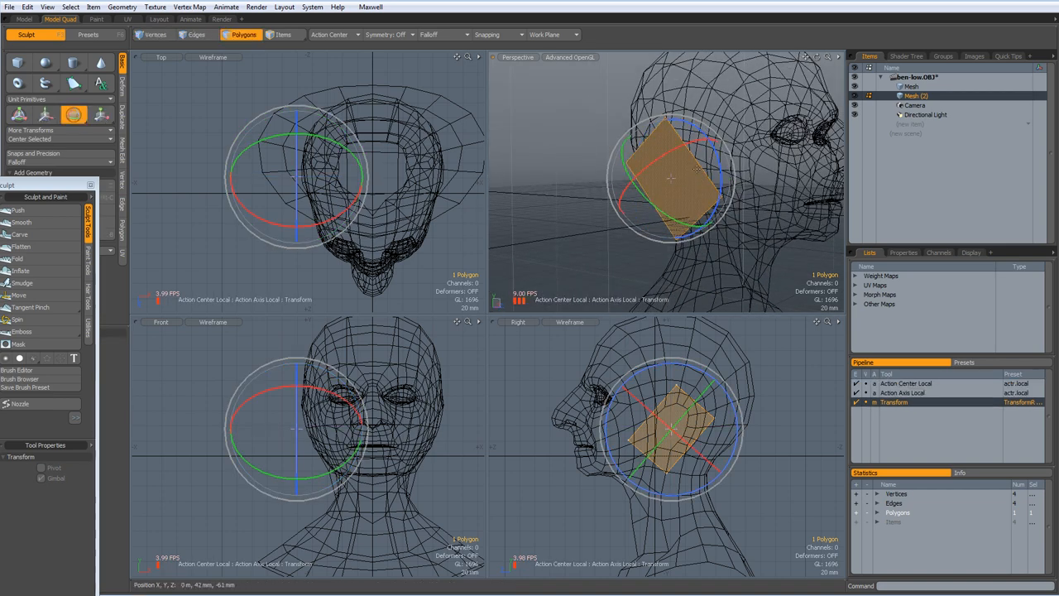
left_click_drag(695, 174, 629, 157)
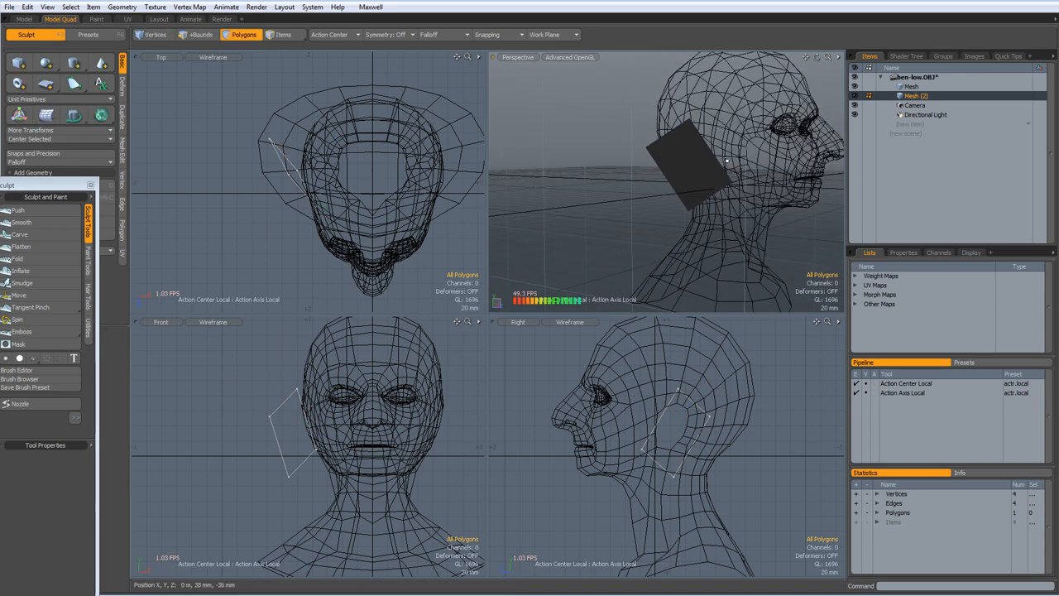
- Subdivide the ear plane polygon into a small grid of faces
left_click(195, 33)
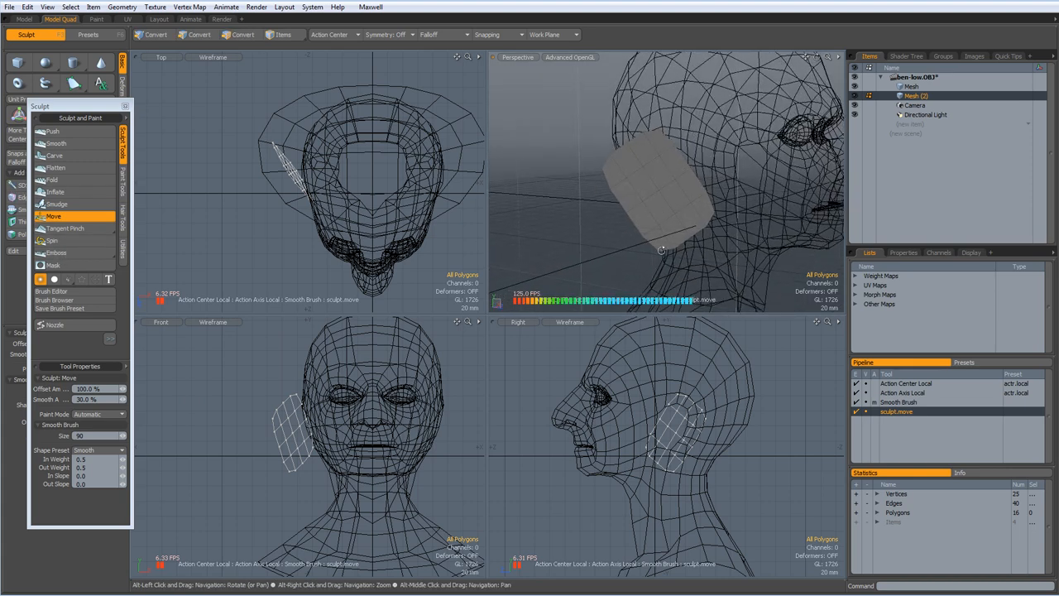
- Choose the Sculpt Move brush and zoom the shaded perspective view in close on the ear patch
left_click(242, 35)
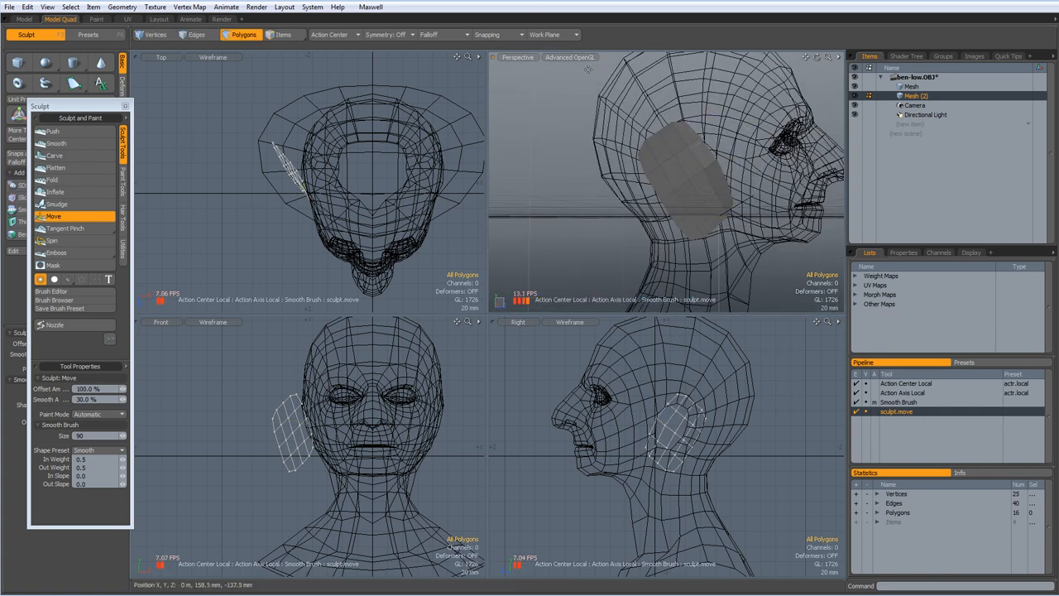
left_click(570, 56)
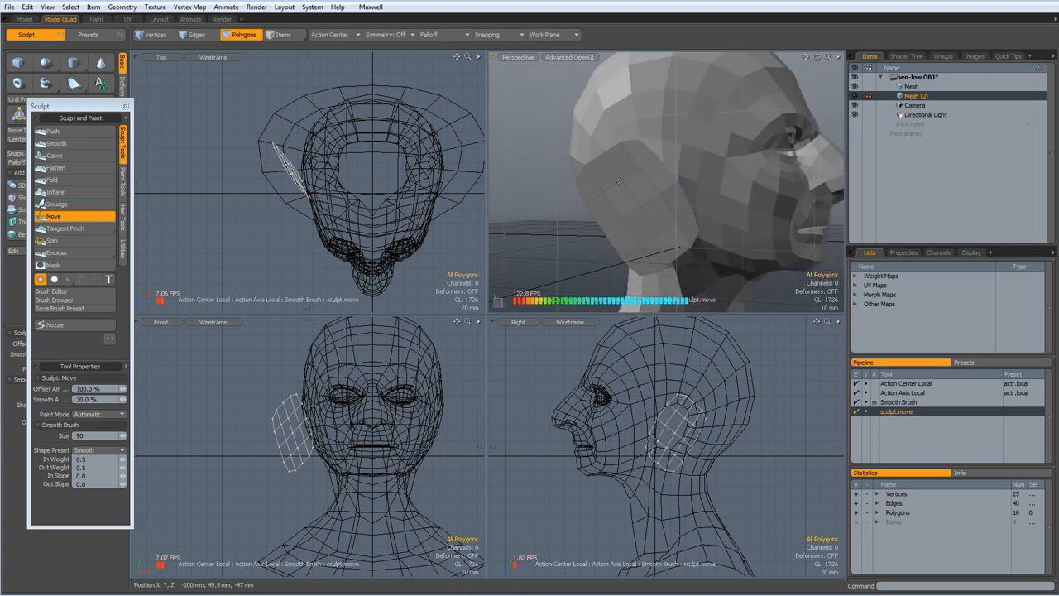
left_click_drag(662, 182, 549, 229)
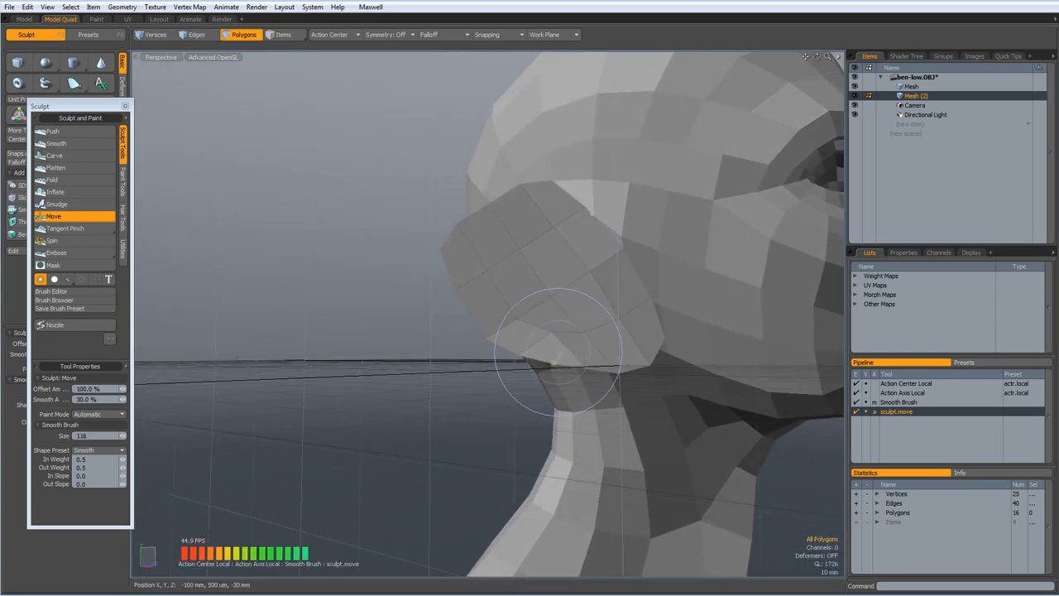
- Pull the ear patch's lower, upper and edge regions into a curve with the Move brush, then zoom back out
left_click_drag(554, 356, 675, 273)
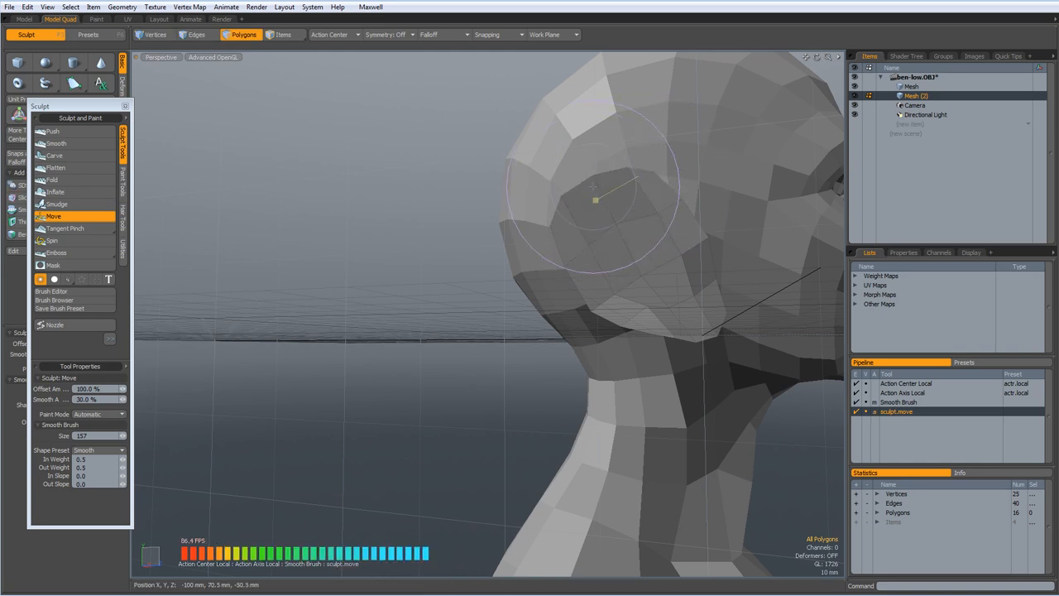
left_click_drag(596, 199, 566, 197)
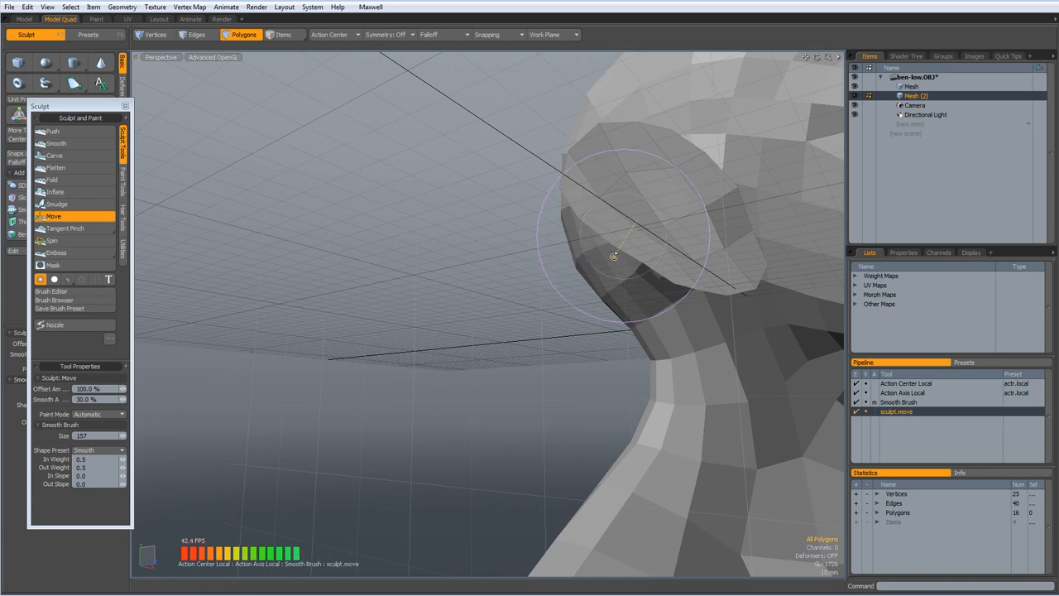
left_click_drag(614, 257, 545, 225)
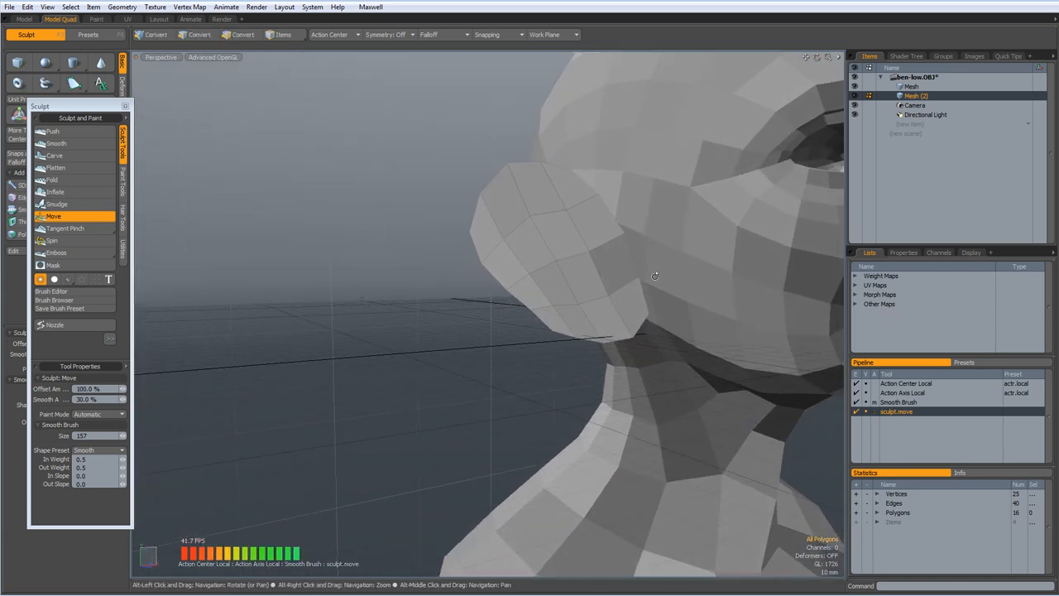
left_click_drag(654, 277, 516, 311)
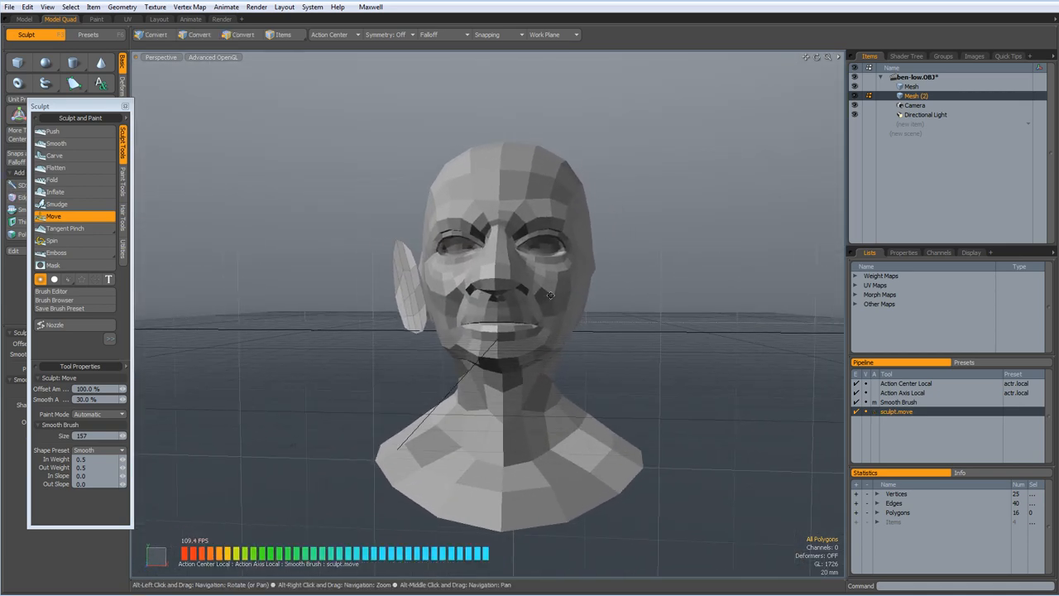
- Orbit the head through front, three-quarter and side views to check the ear
left_click_drag(550, 294, 526, 297)
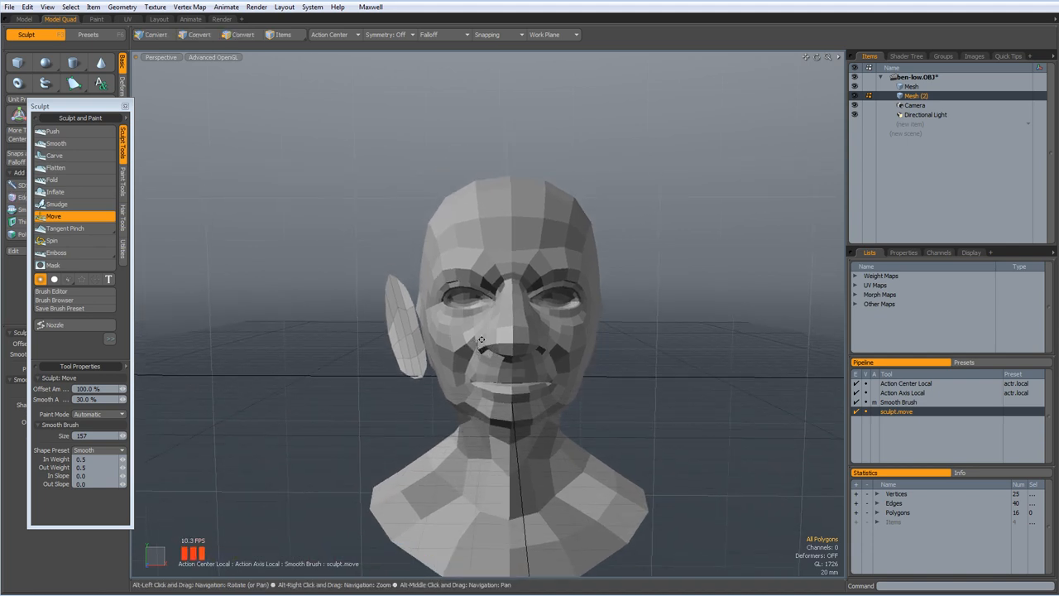
left_click_drag(489, 339, 496, 334)
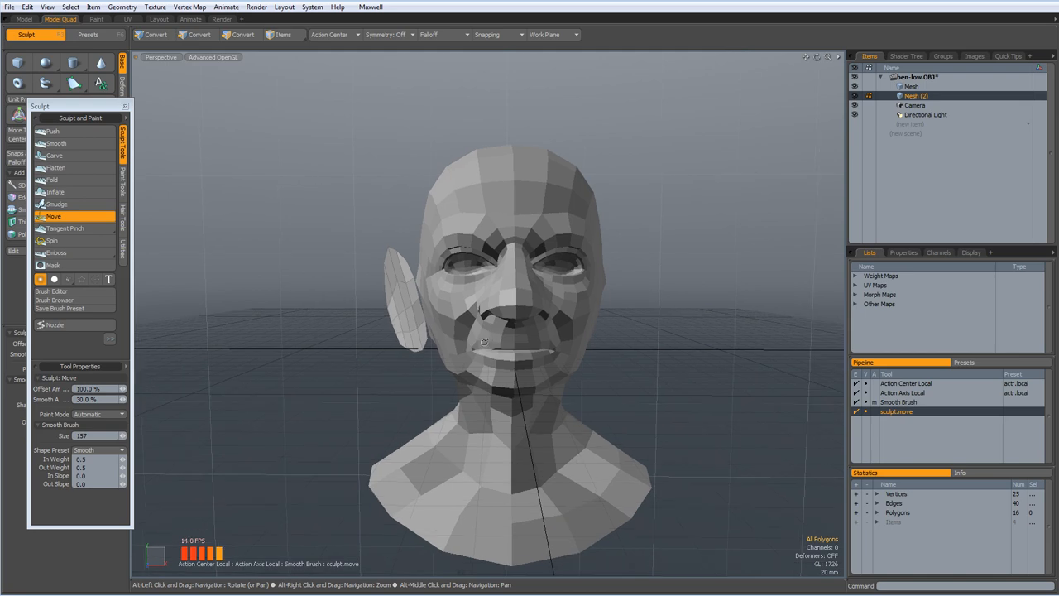
left_click_drag(483, 340, 658, 357)
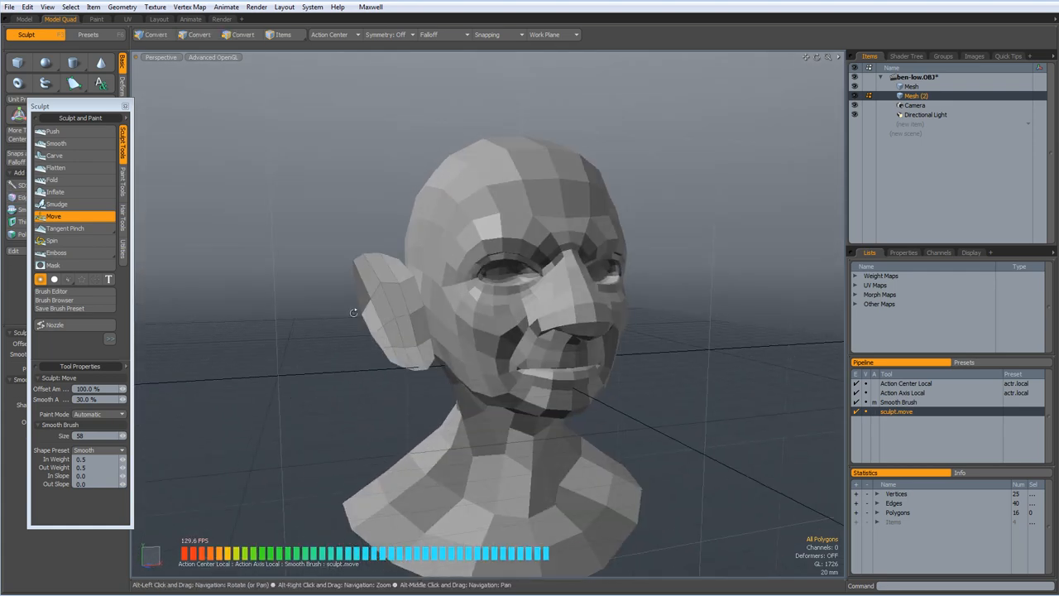
left_click_drag(496, 331, 463, 290)
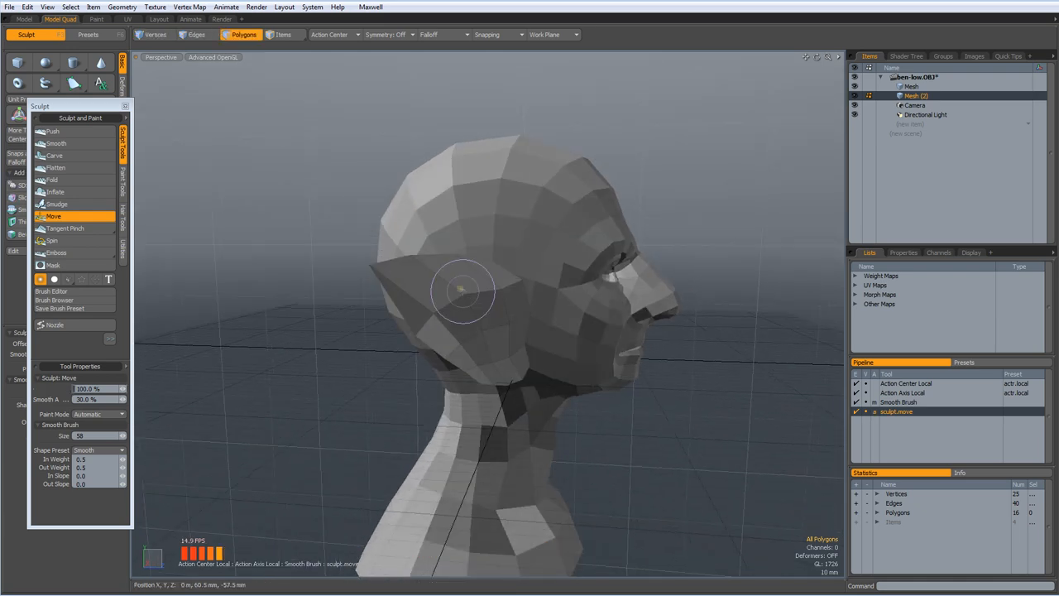
- Pull the ear surface outward and upward into a pointed elf ear tip
left_click_drag(460, 290, 467, 304)
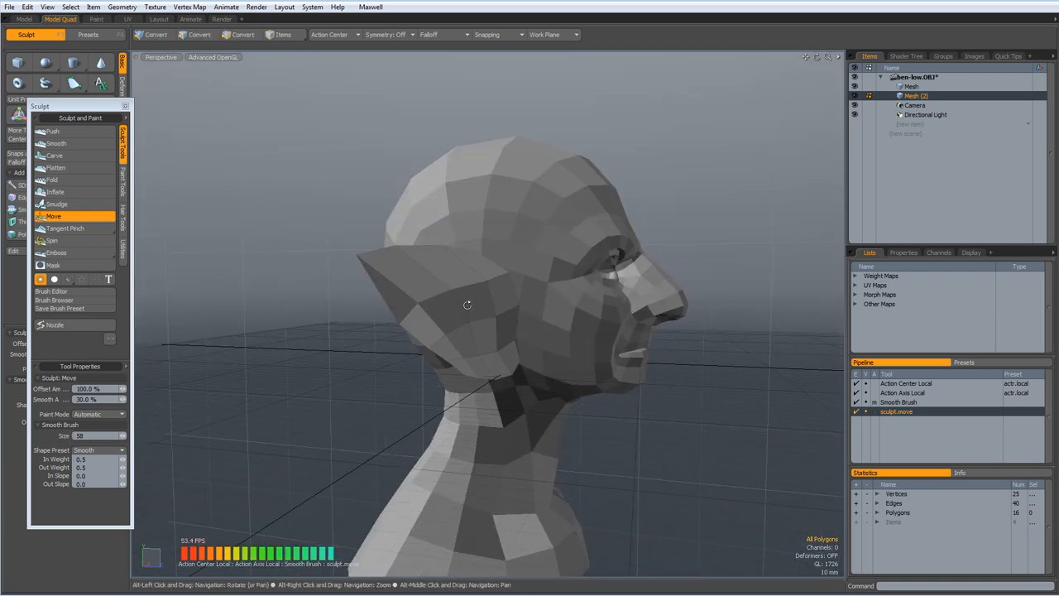
left_click_drag(466, 305, 384, 323)
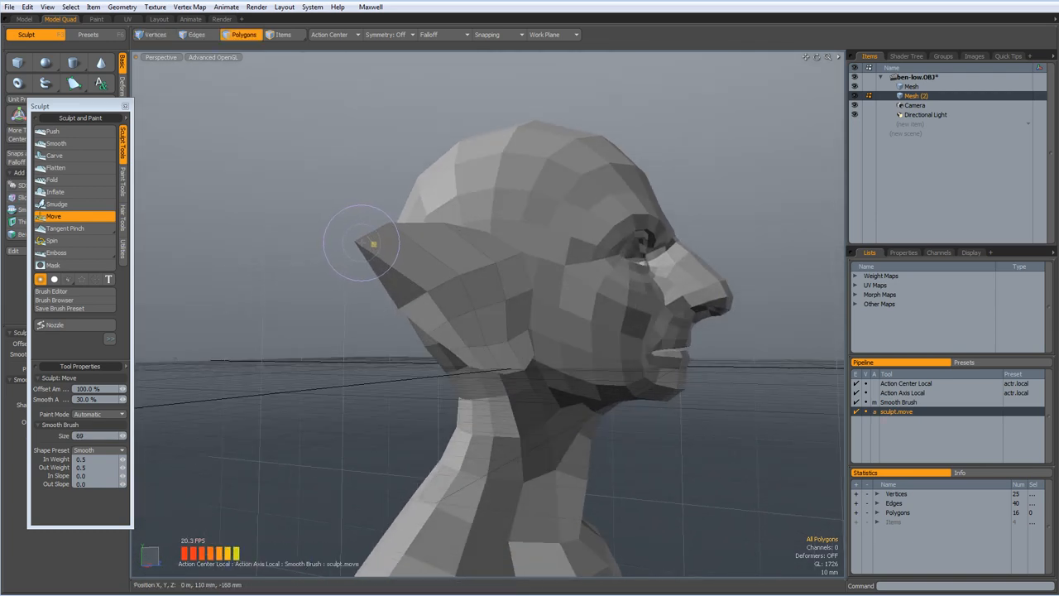
left_click_drag(373, 245, 454, 284)
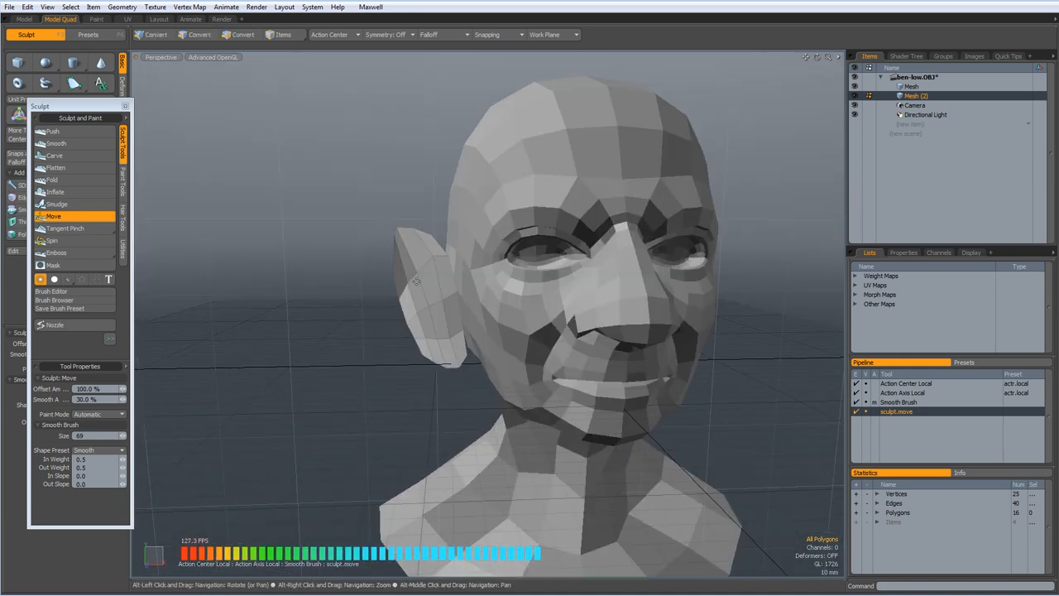
left_click_drag(496, 290, 380, 290)
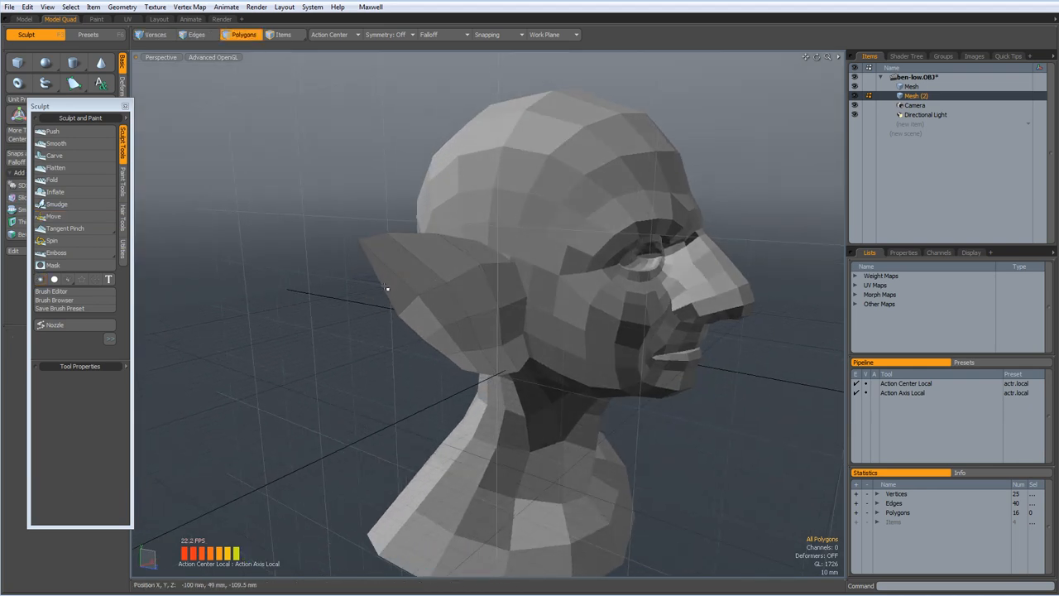
mouse_move(404, 291)
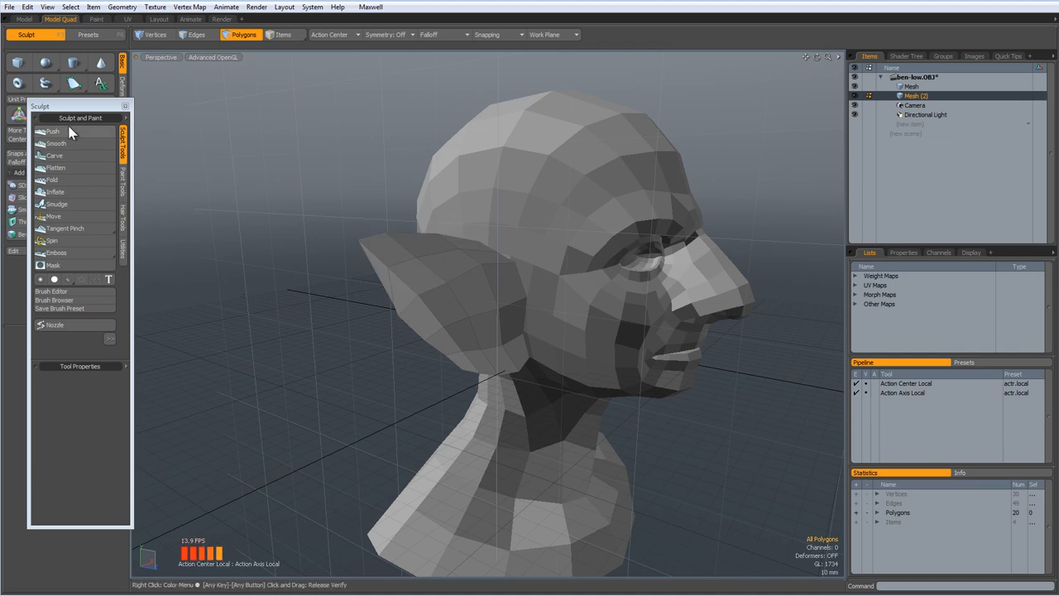
left_click(53, 133)
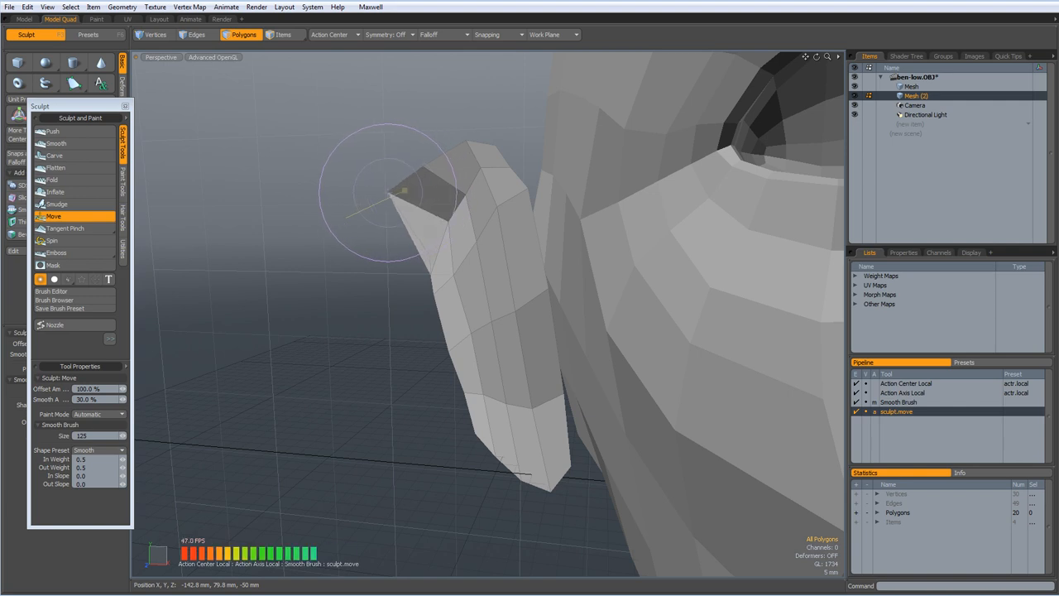
- Reshape the ear's top and blend its lower part into the head, checking from far and near
left_click_drag(389, 195, 430, 273)
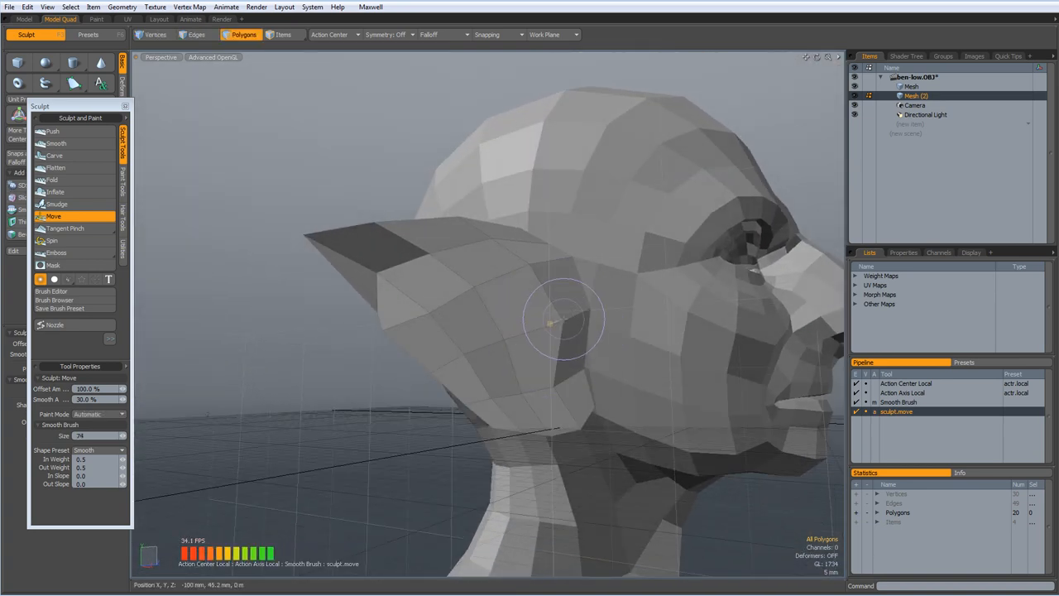
left_click_drag(579, 323, 497, 334)
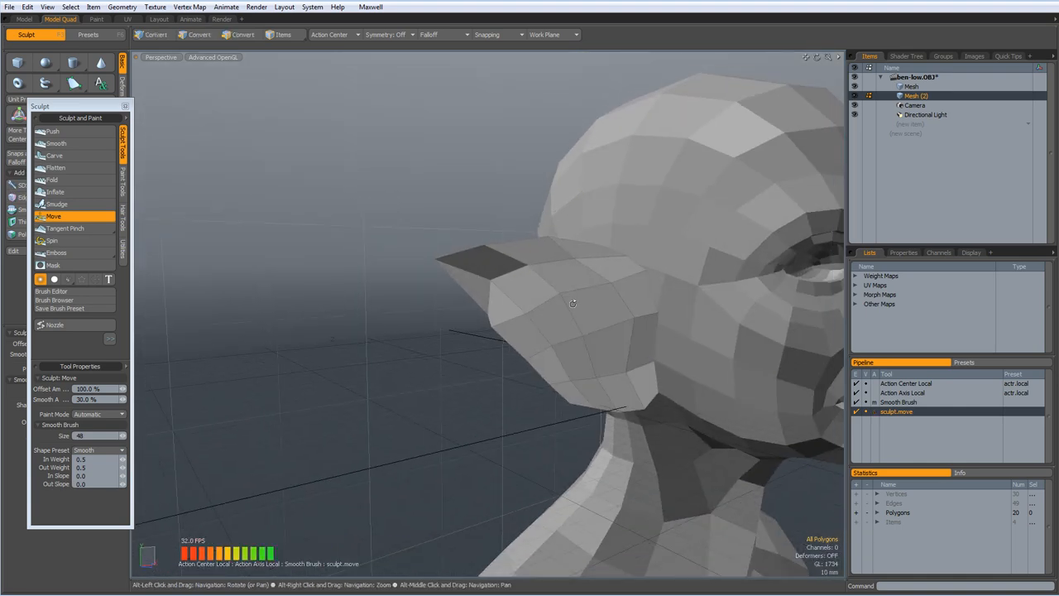
left_click_drag(572, 303, 658, 364)
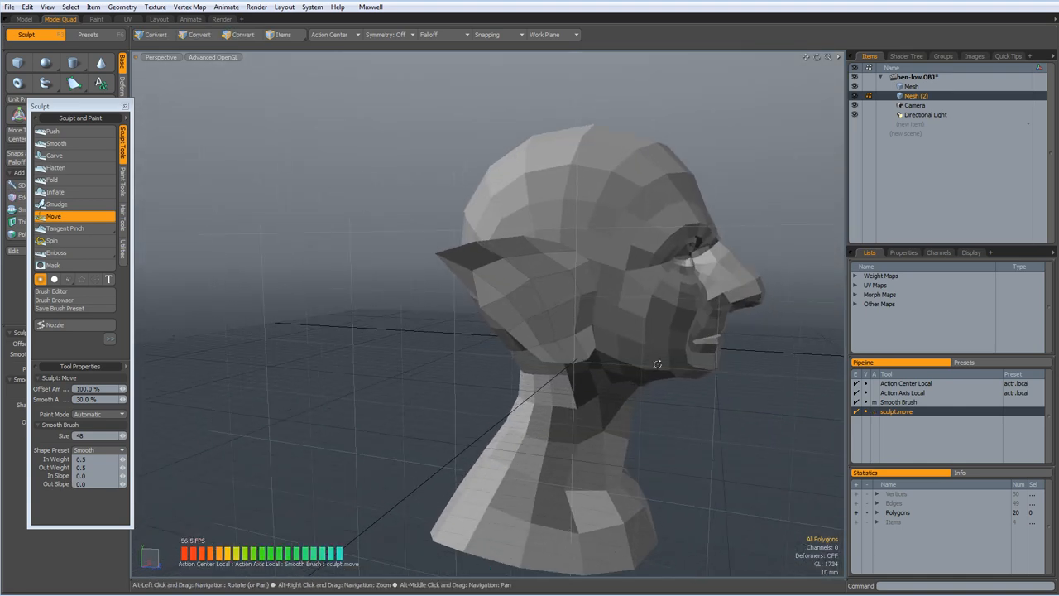
left_click_drag(658, 364, 464, 334)
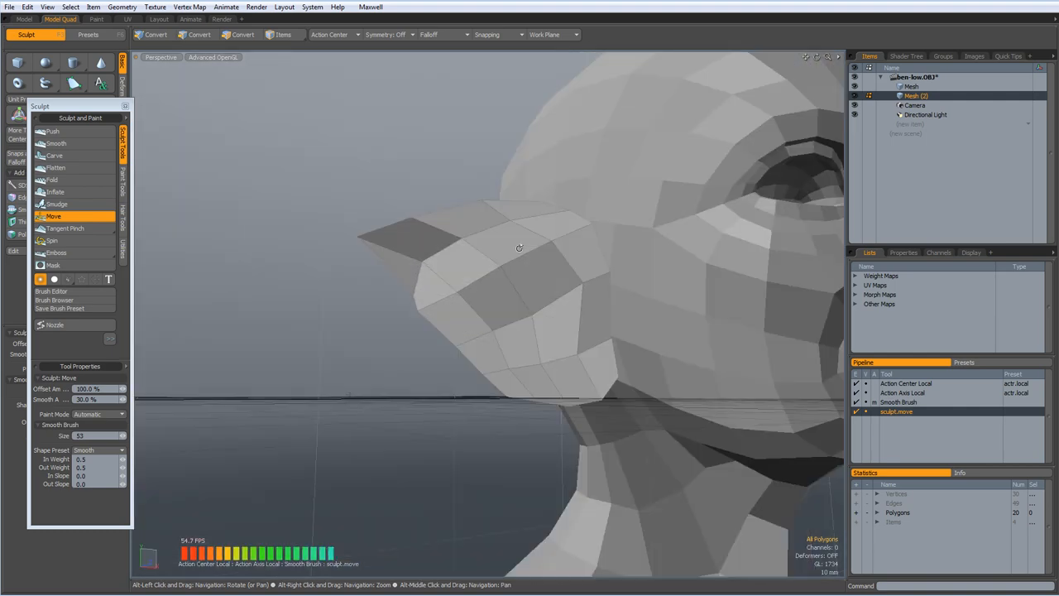
- Smooth the ear's outer surface and return to a front view of the head
left_click_drag(519, 248, 446, 322)
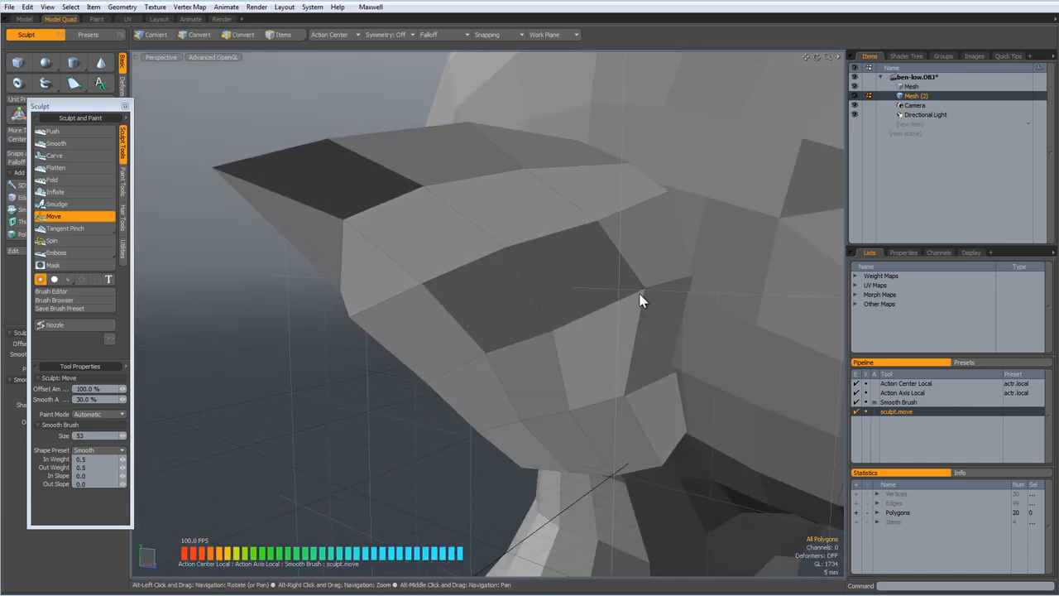
left_click_drag(645, 299, 478, 289)
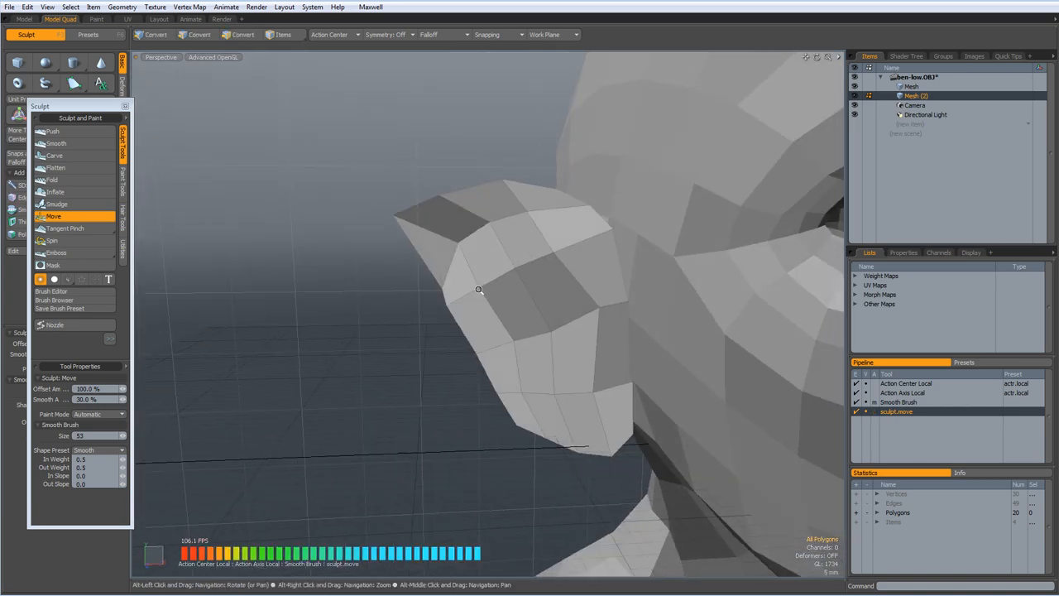
left_click_drag(478, 289, 447, 311)
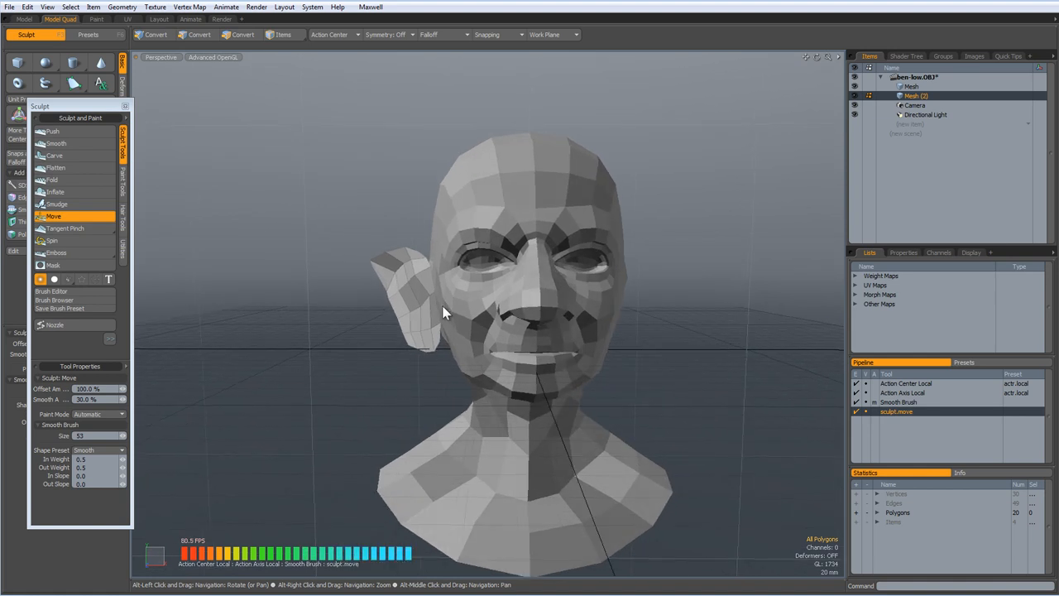
- Mirror the ear across X, enable Symmetry X and adjust both ears at once with the Move brush
left_click(242, 35)
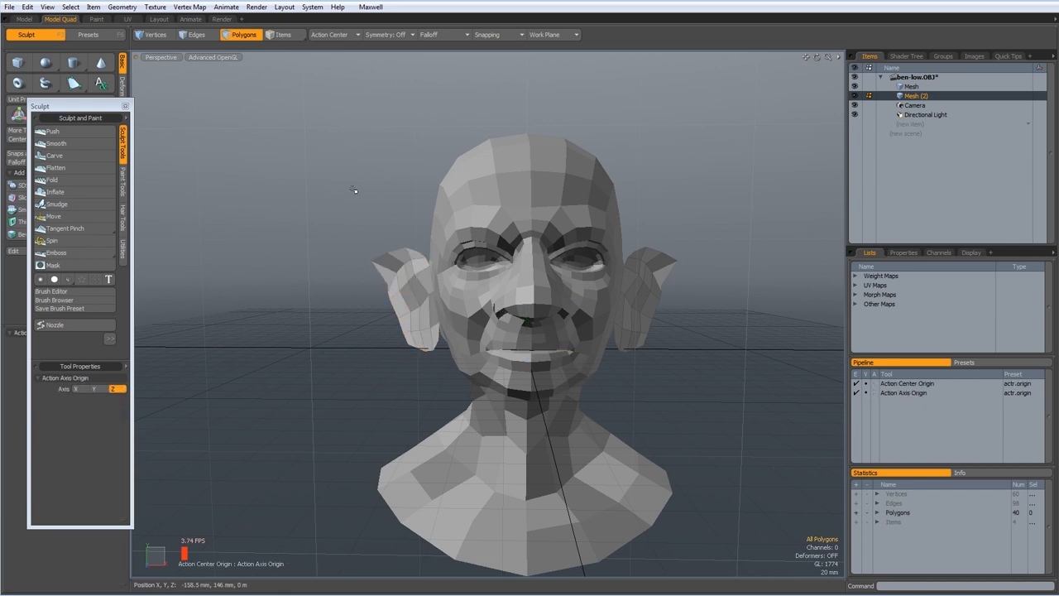
mouse_move(417, 25)
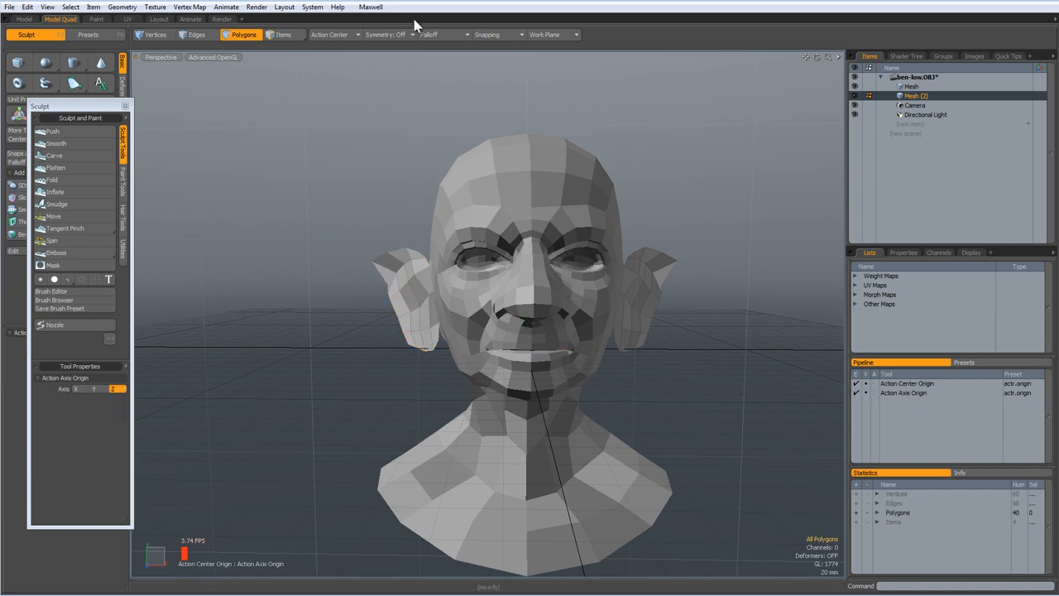
left_click(384, 33)
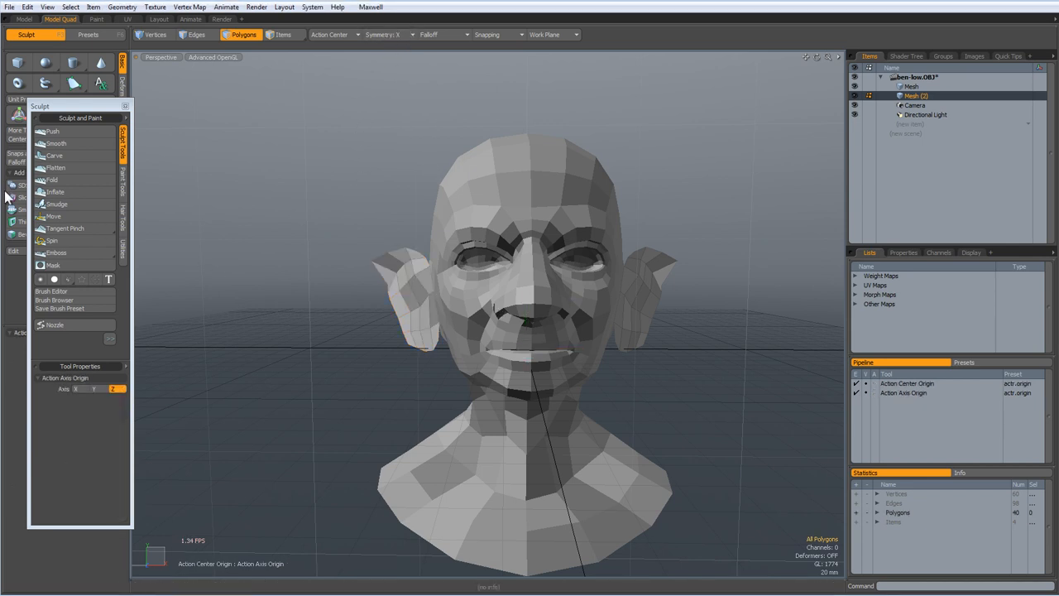
left_click(53, 215)
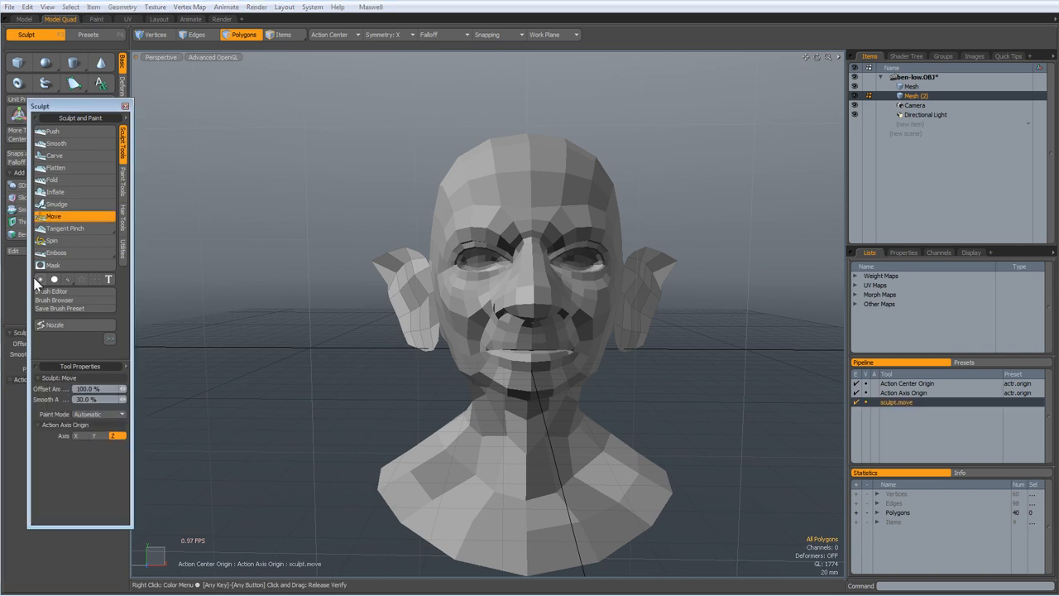
left_click(39, 278)
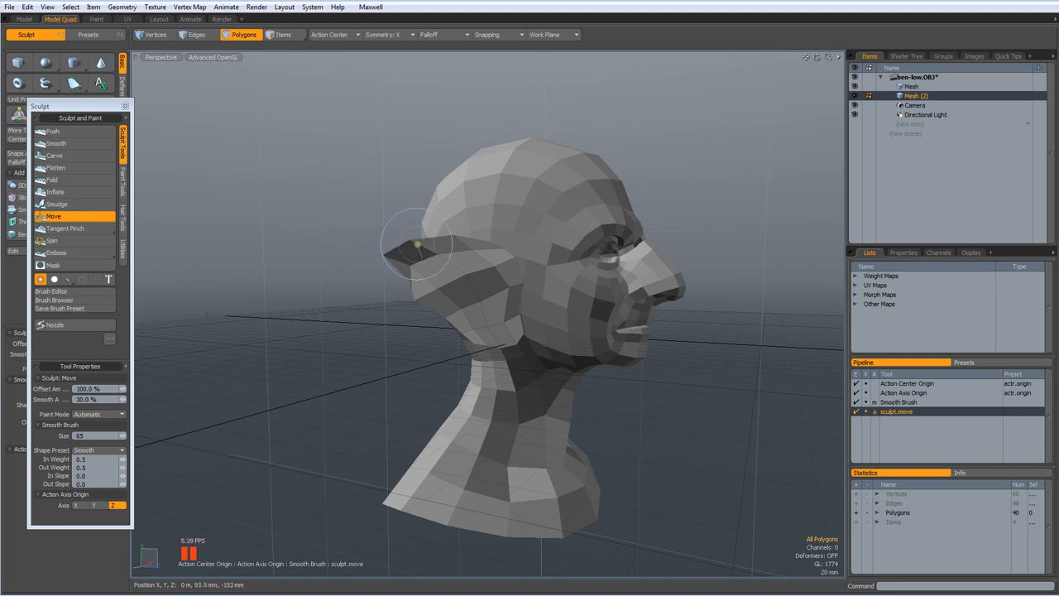
left_click_drag(417, 240, 488, 244)
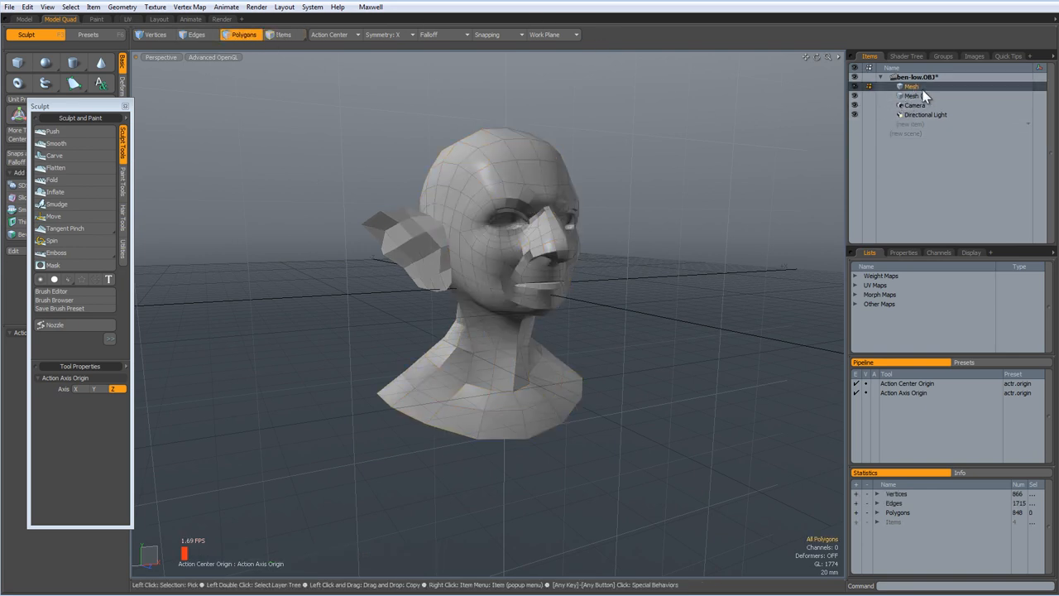
- Rename the main mesh item to Head and confirm the name of the second mesh
right_click(910, 86)
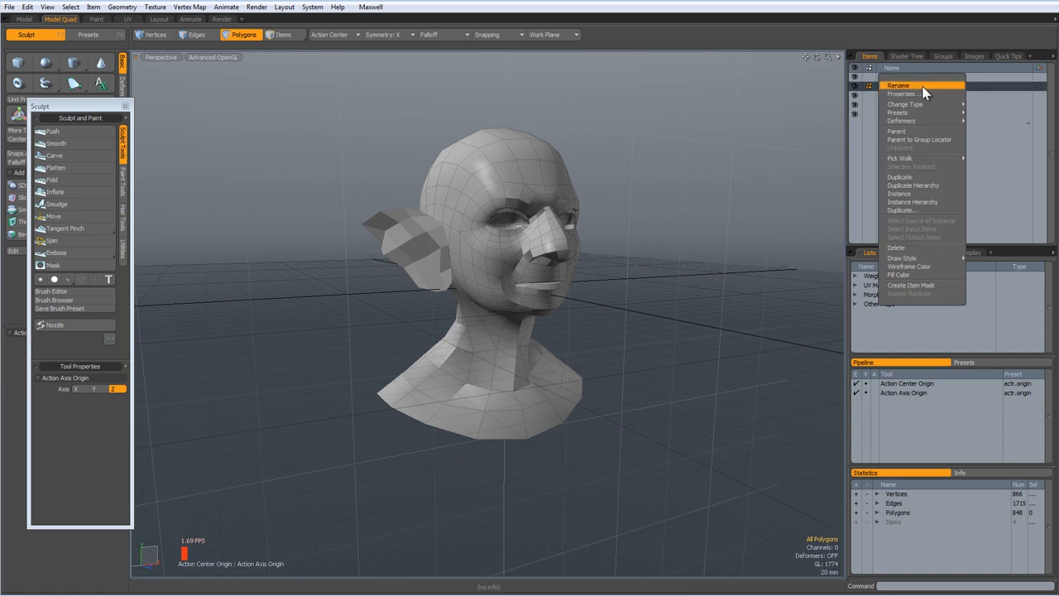
left_click(896, 85)
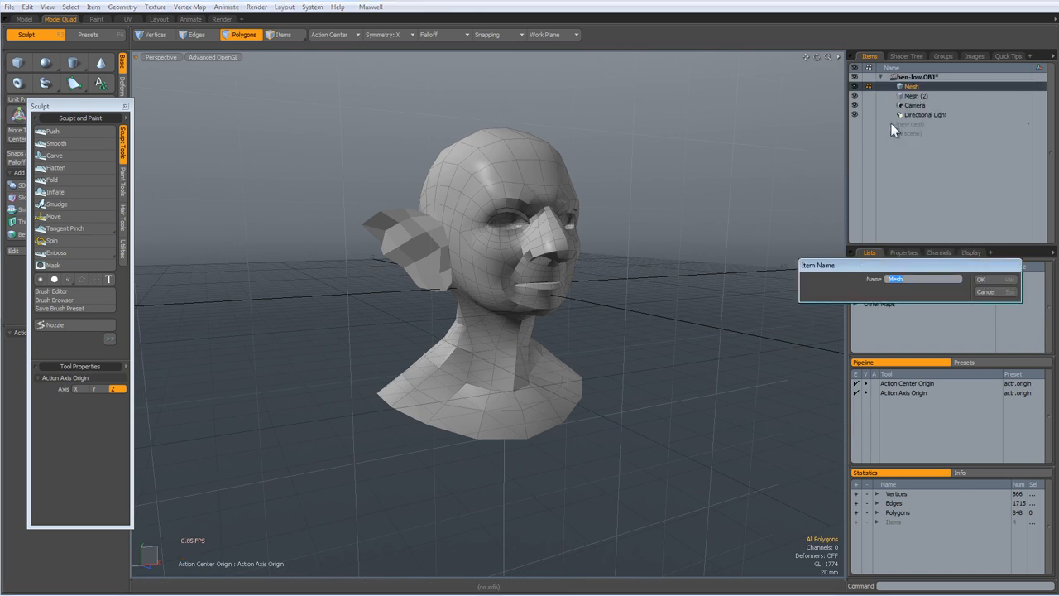
left_click(979, 278)
type("E")
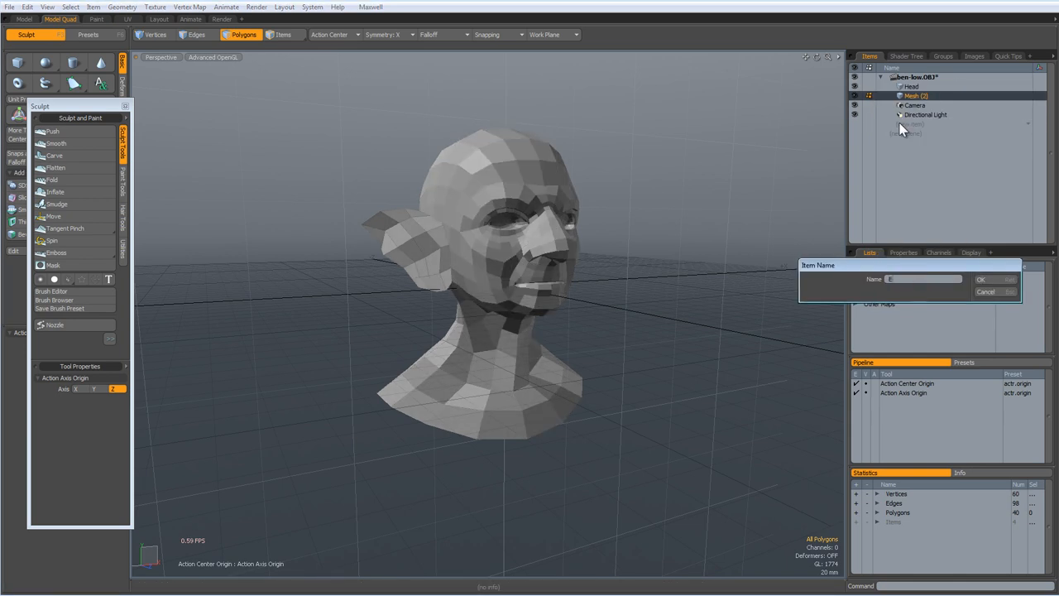
left_click(981, 278)
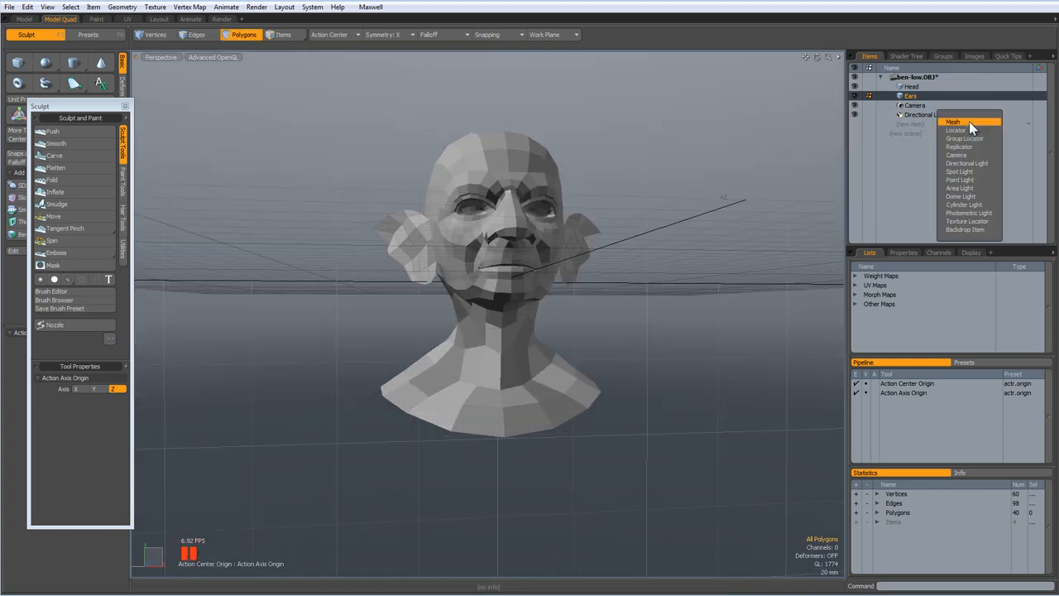
- Rename the new mesh layers for the ears, including the ear stand-in layer
right_click(910, 106)
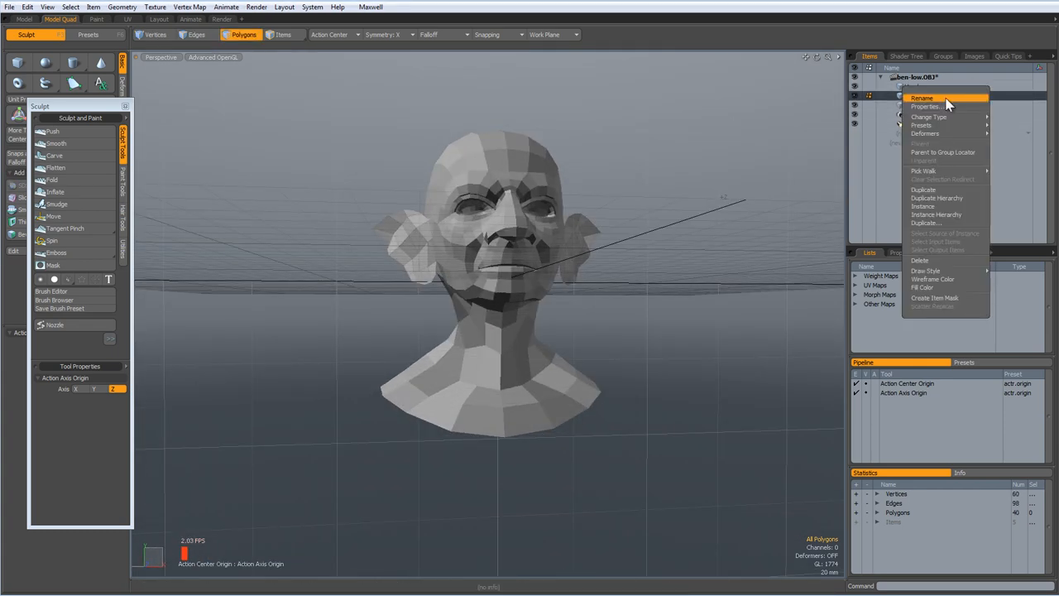
left_click(921, 97)
type("Ears-standin")
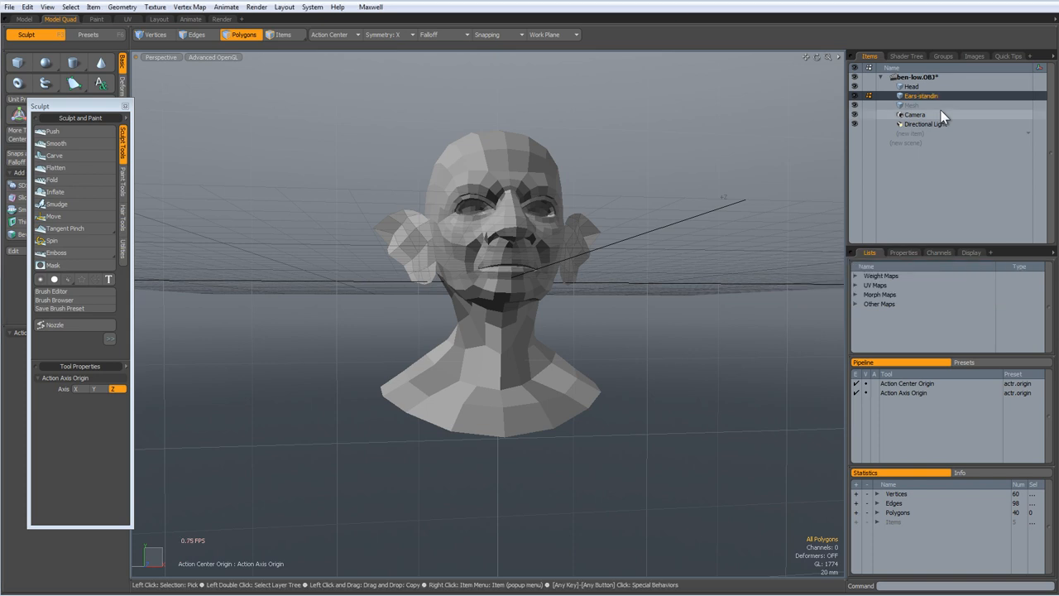
double_click(918, 106)
type("E")
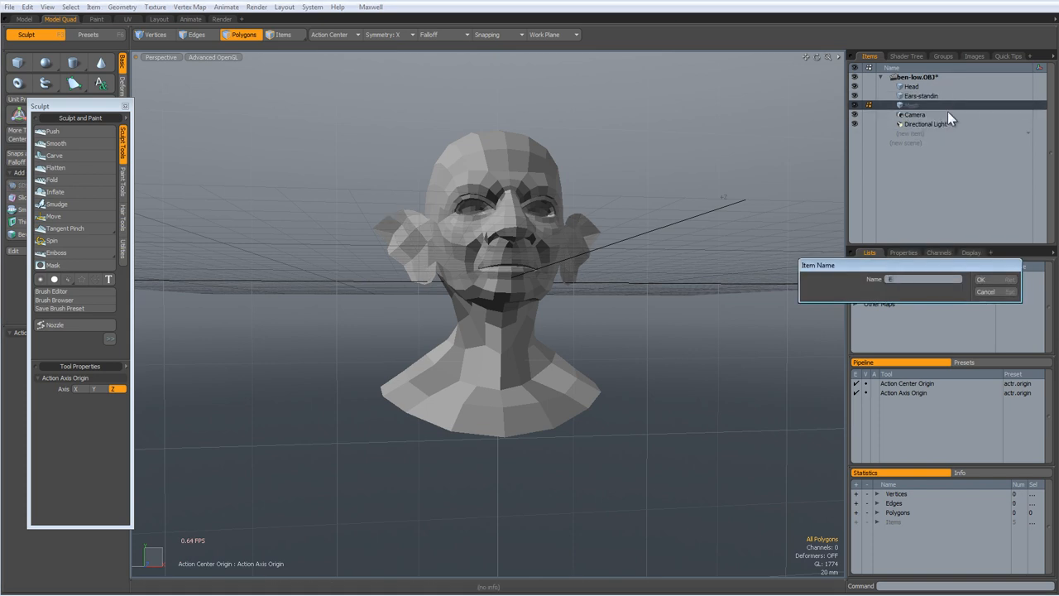
left_click(981, 278)
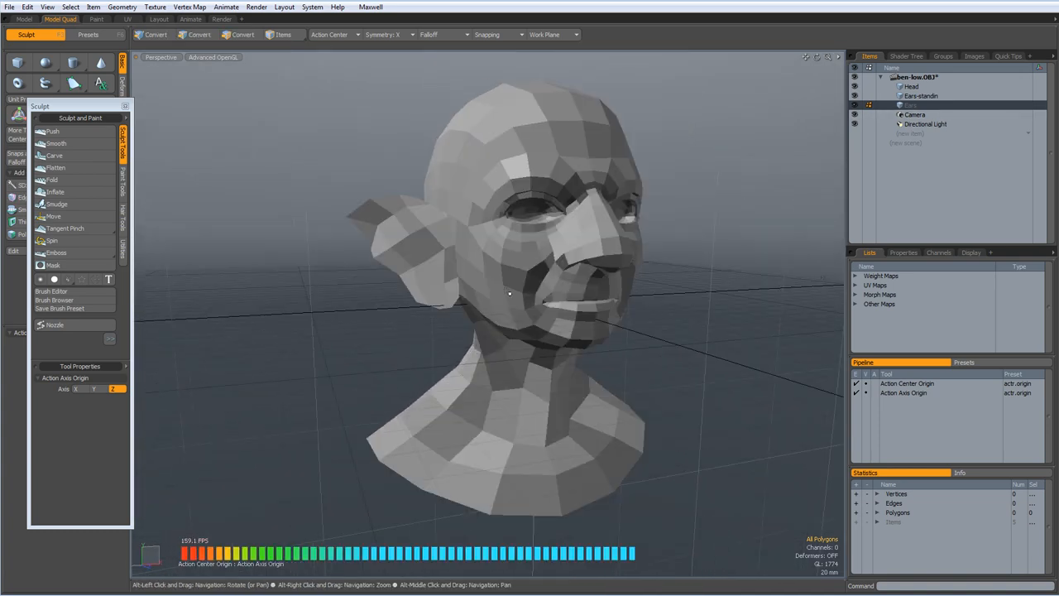
- Orbit the perspective view around the low-poly head to check the ear stubs
left_click_drag(510, 295, 405, 248)
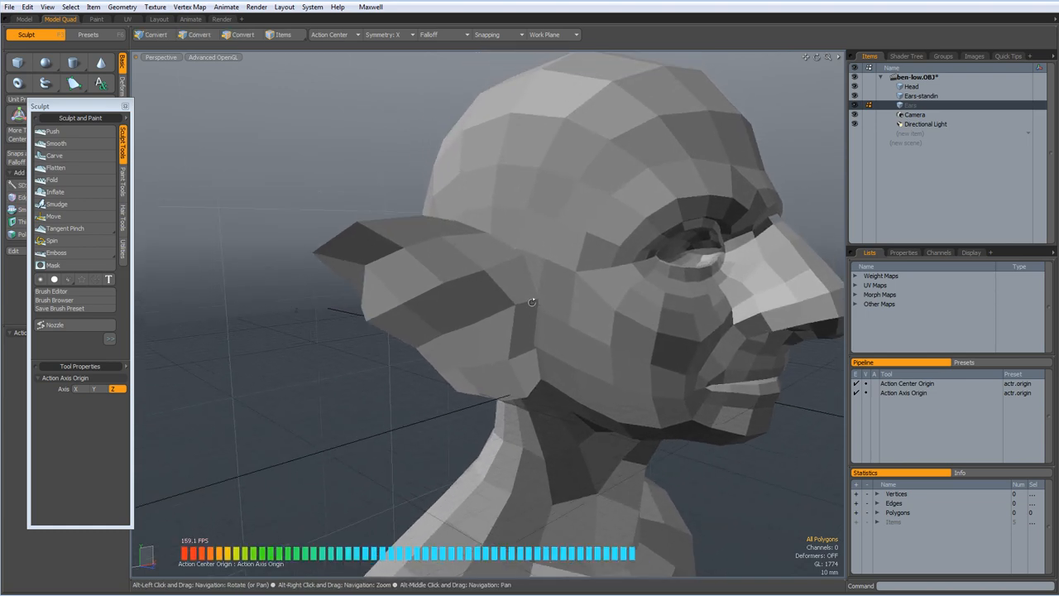
left_click_drag(533, 301, 728, 260)
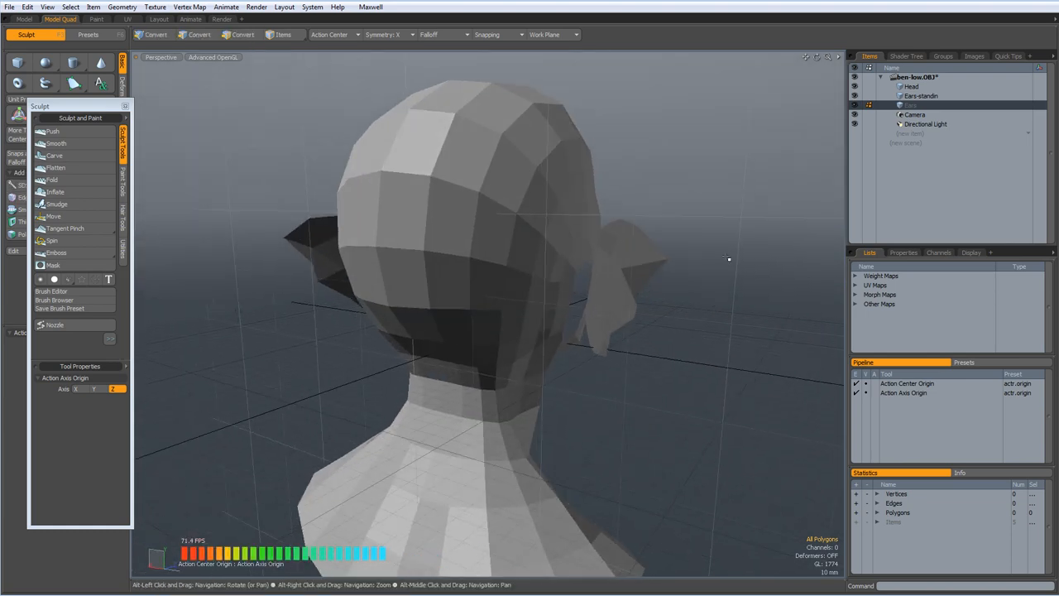
left_click_drag(728, 258, 566, 285)
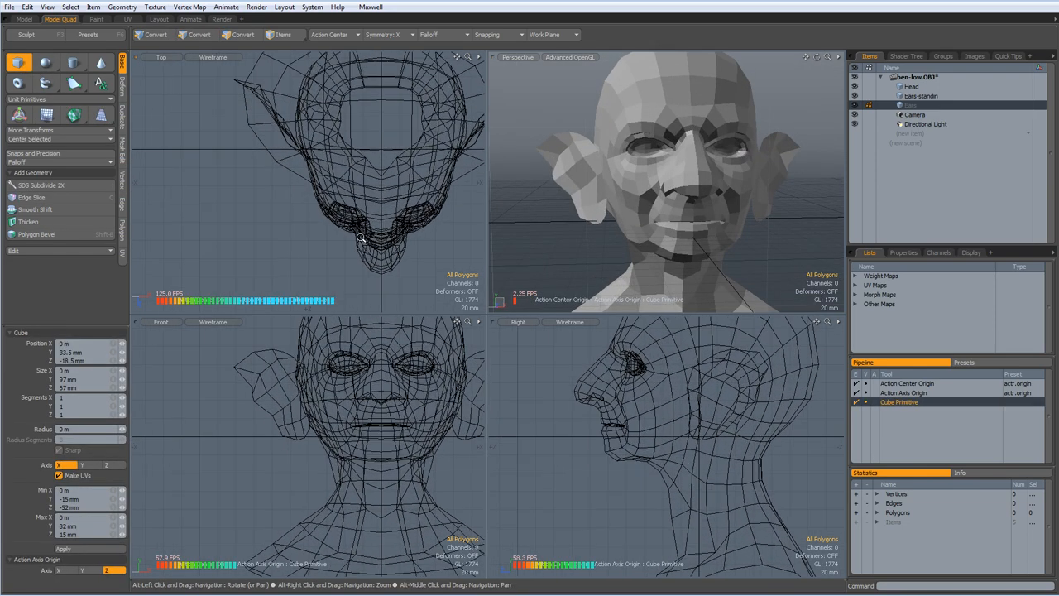
- In Edges mode, select the front edge of the ear base as the outline's start
left_click(241, 34)
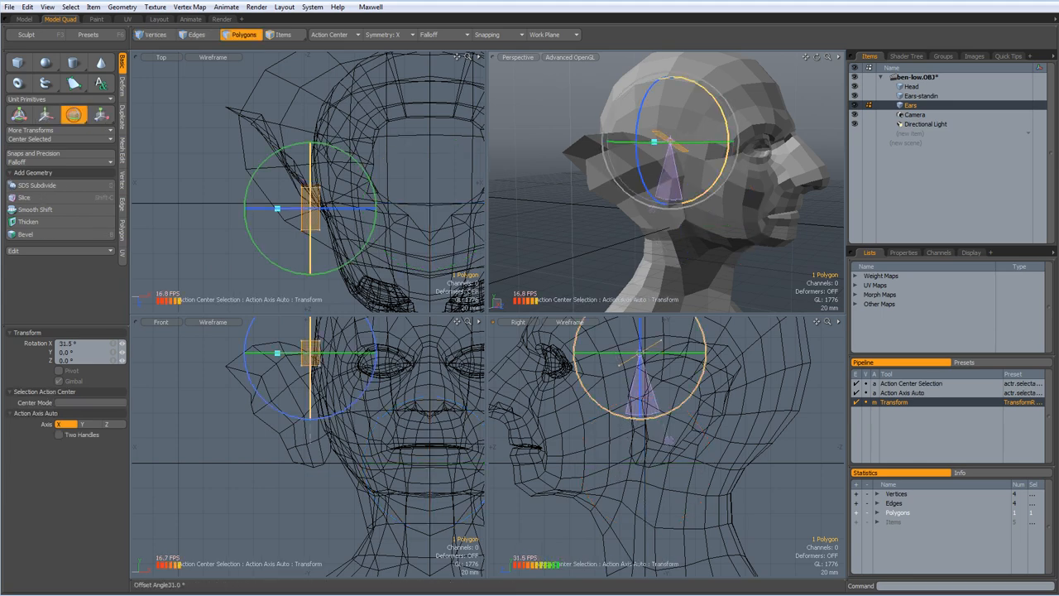
left_click(46, 114)
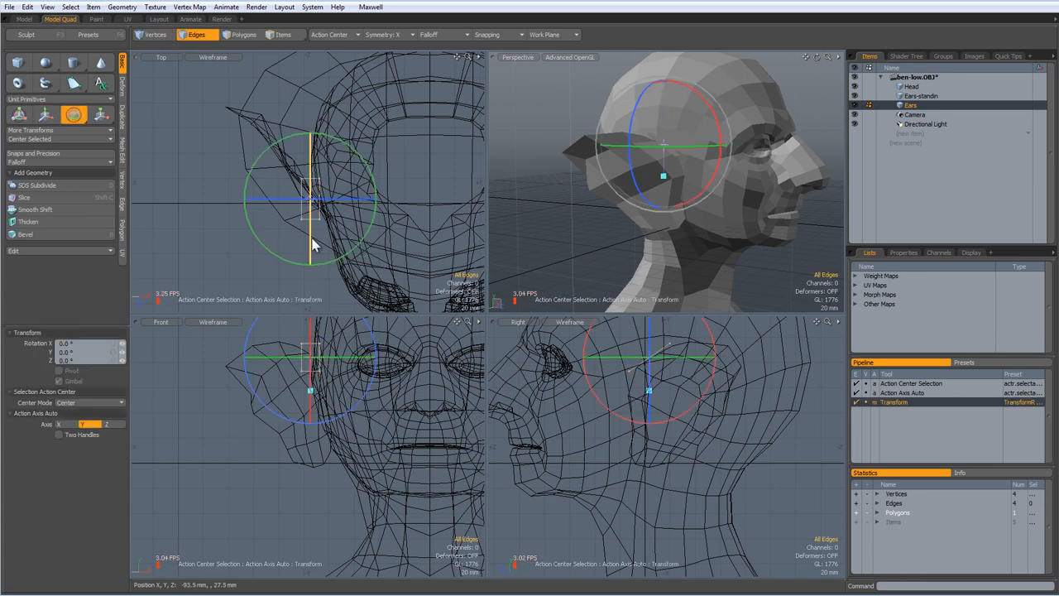
left_click_drag(314, 240, 331, 223)
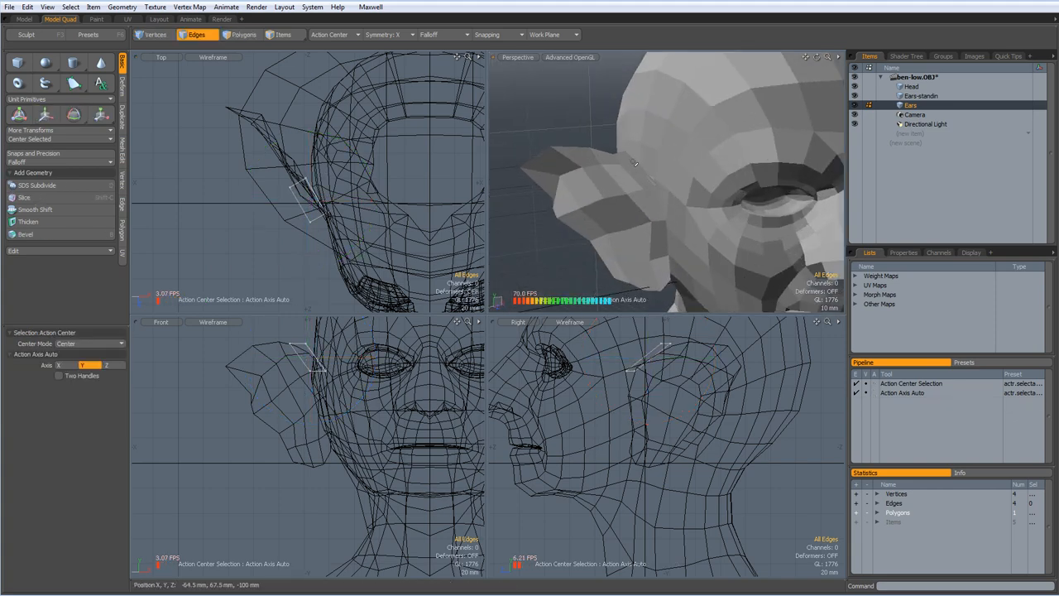
- Edge Extend the starting edge twice outward along the ear to begin the strip
left_click(311, 195)
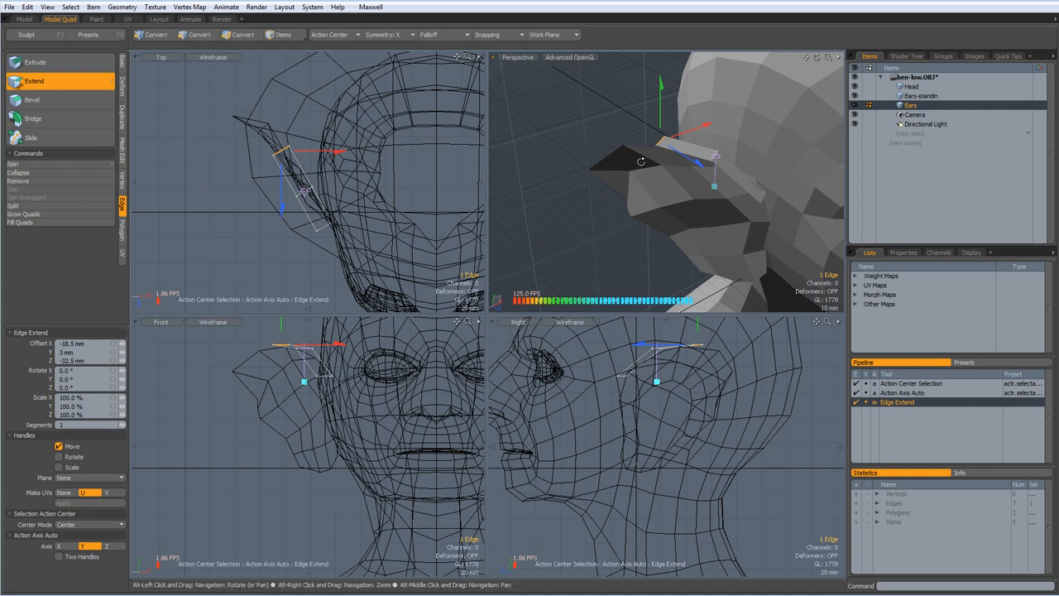
left_click_drag(719, 158, 653, 124)
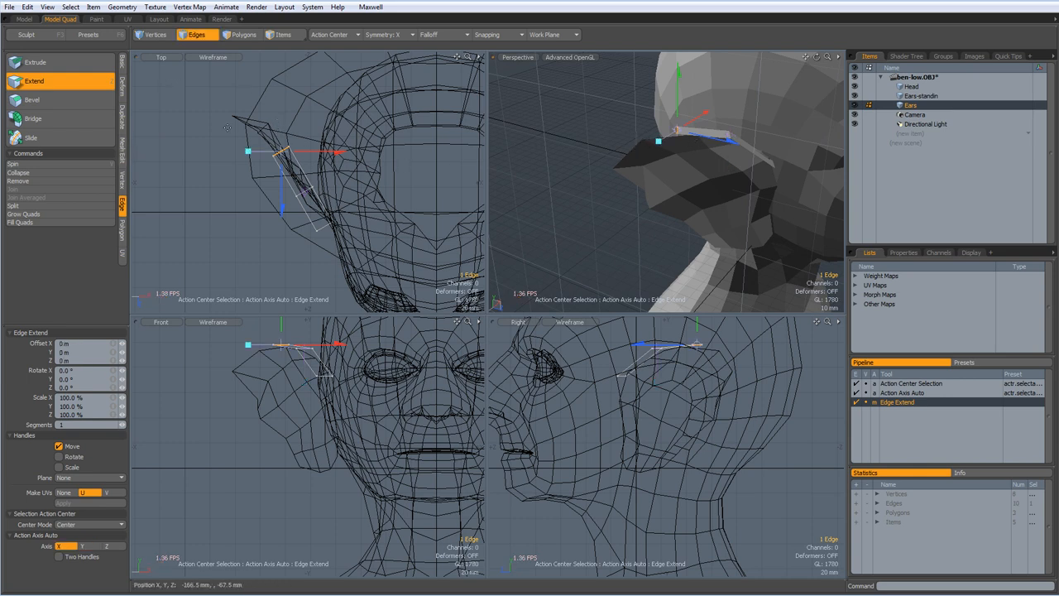
left_click_drag(281, 152, 268, 132)
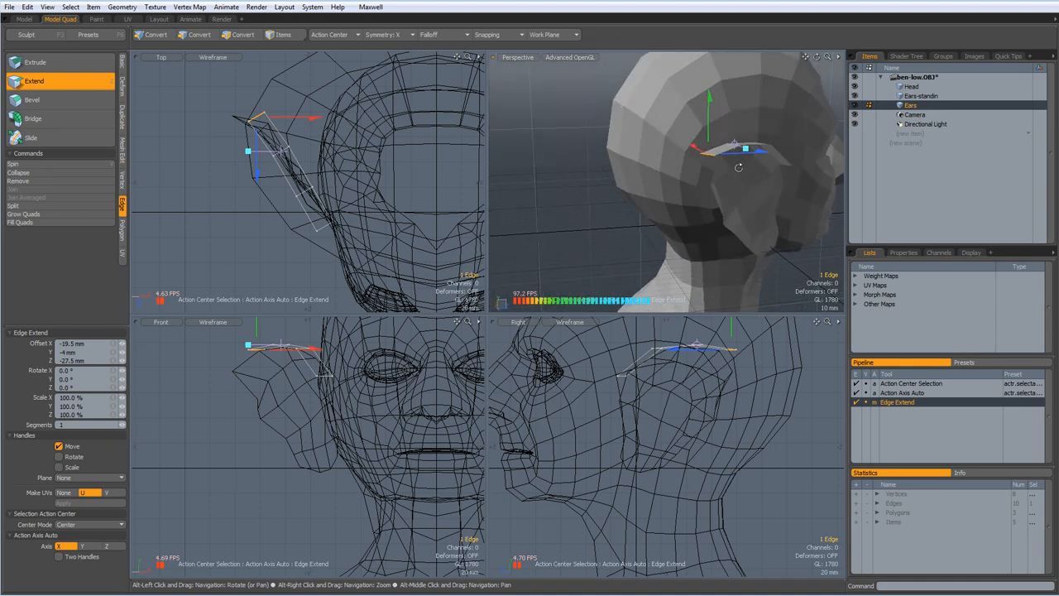
- Extend the strip further around and down the back of the ear
left_click_drag(738, 169, 644, 162)
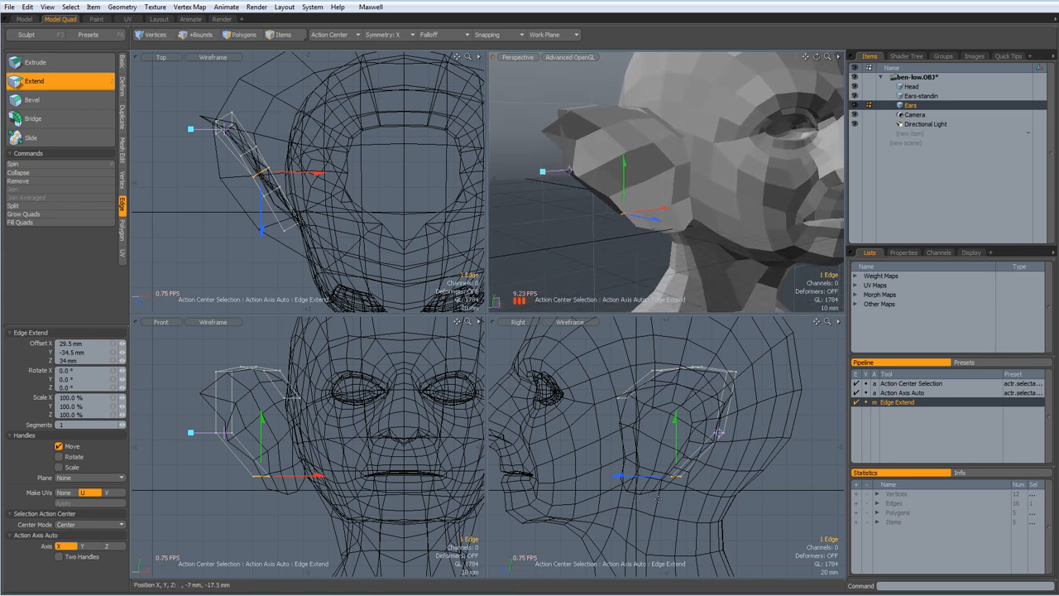
left_click(196, 35)
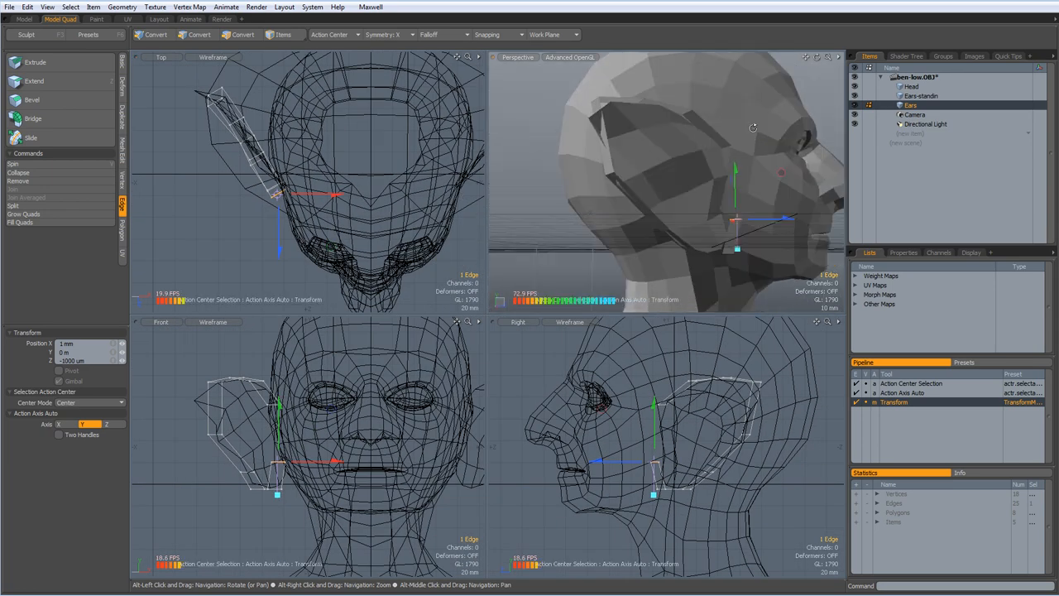
- Select the outline's end edge and move it into place on the ear
left_click(241, 33)
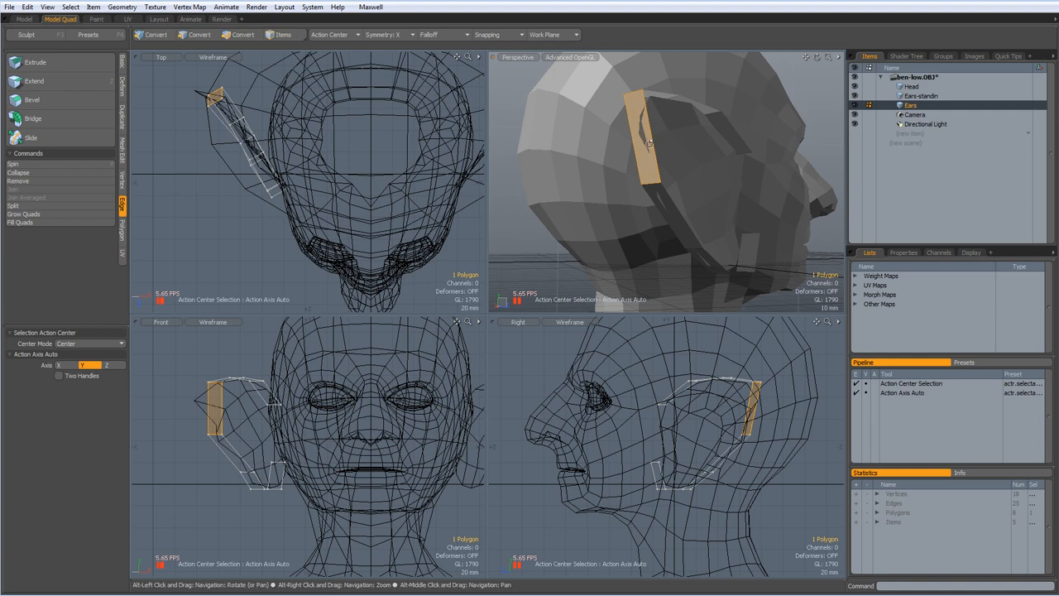
left_click(196, 34)
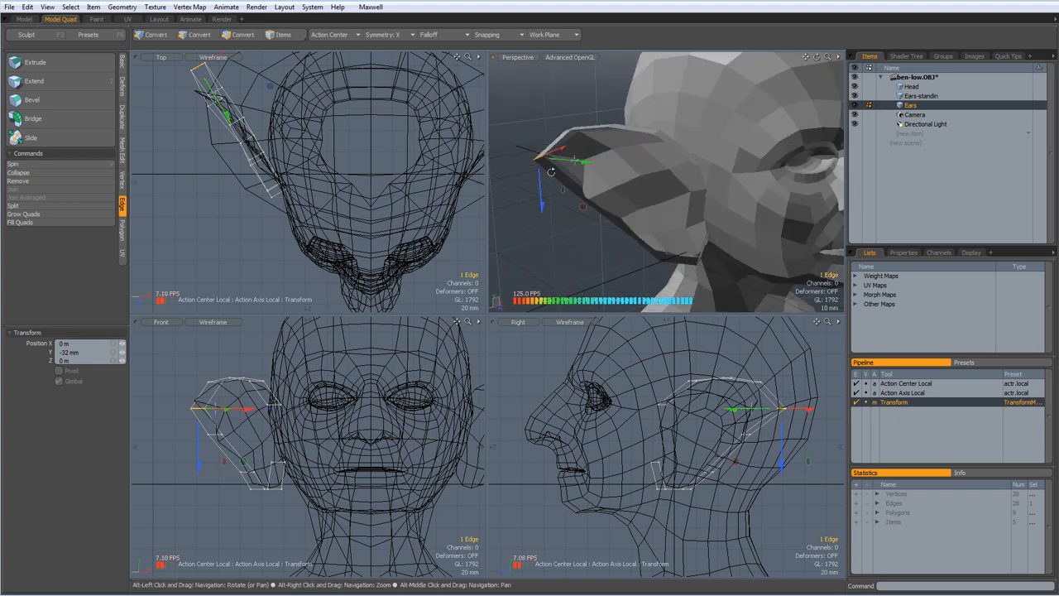
left_click_drag(661, 166, 687, 141)
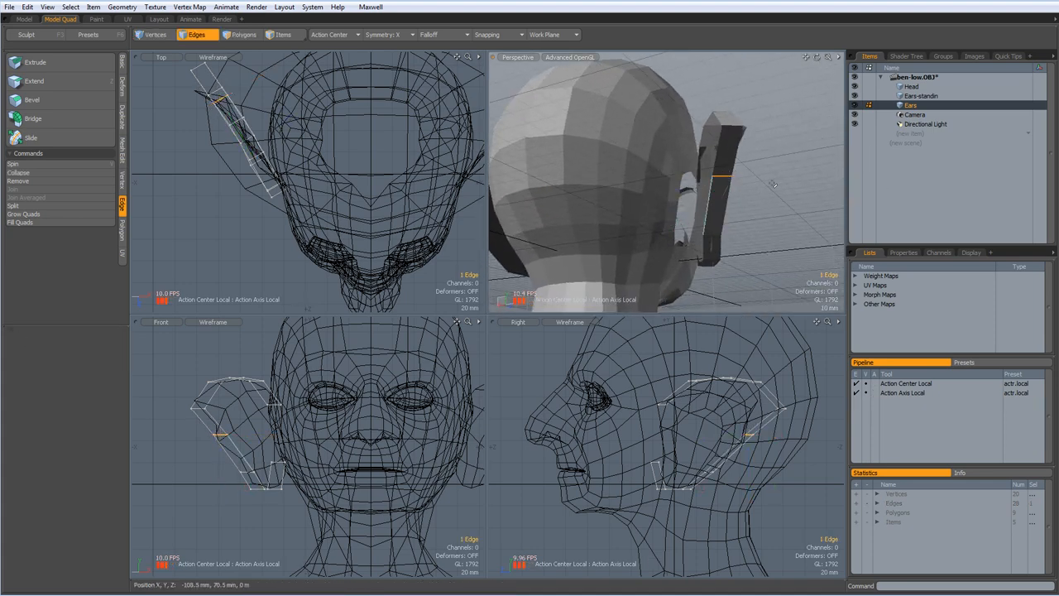
- Check the strip from behind and beside the head, then ready the end edge for rotation
left_click_drag(662, 182, 588, 232)
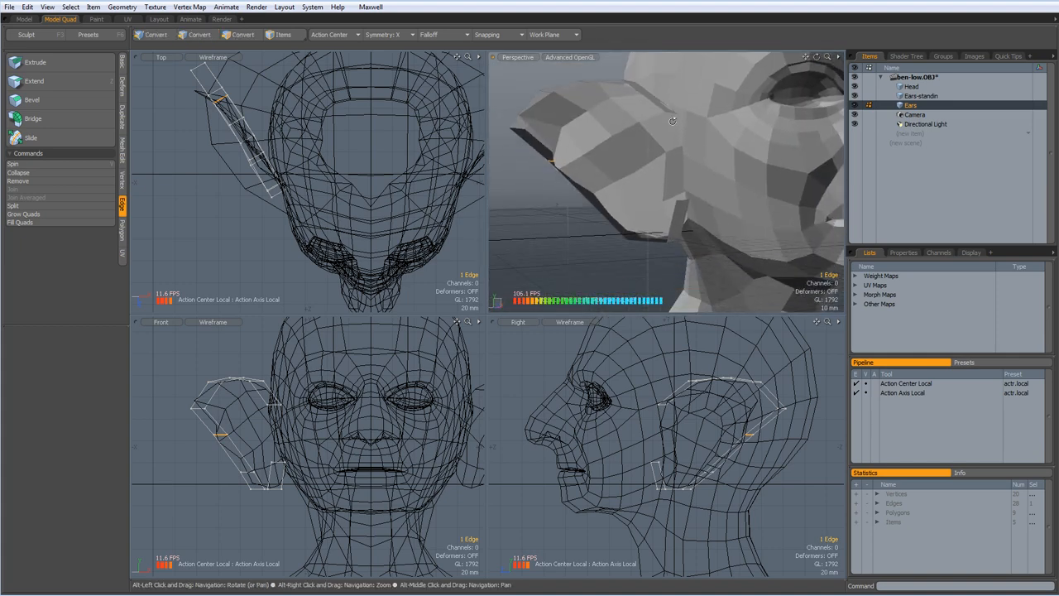
left_click_drag(671, 119, 678, 149)
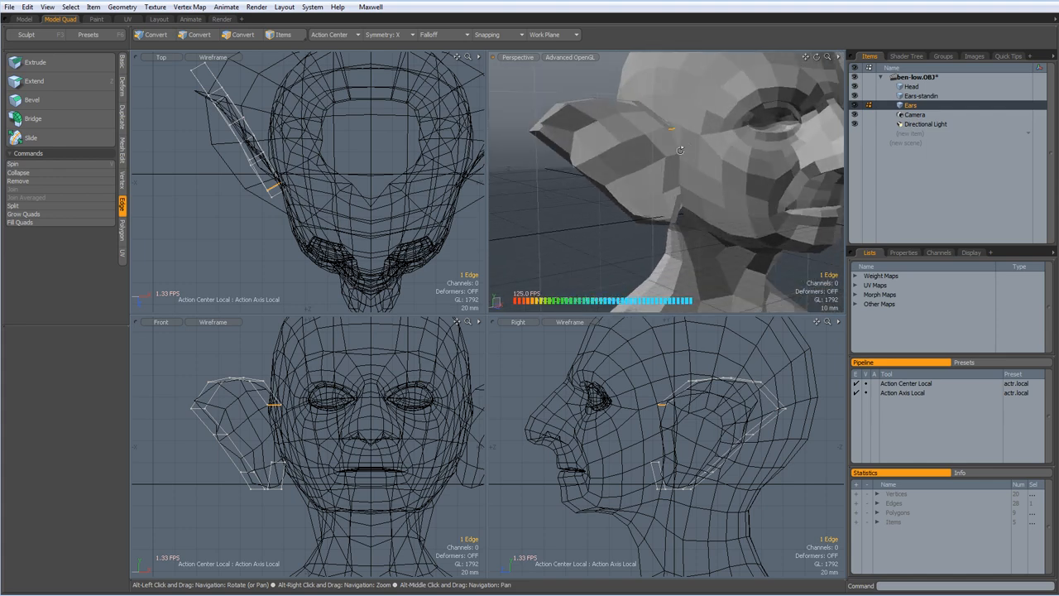
left_click_drag(680, 149, 737, 157)
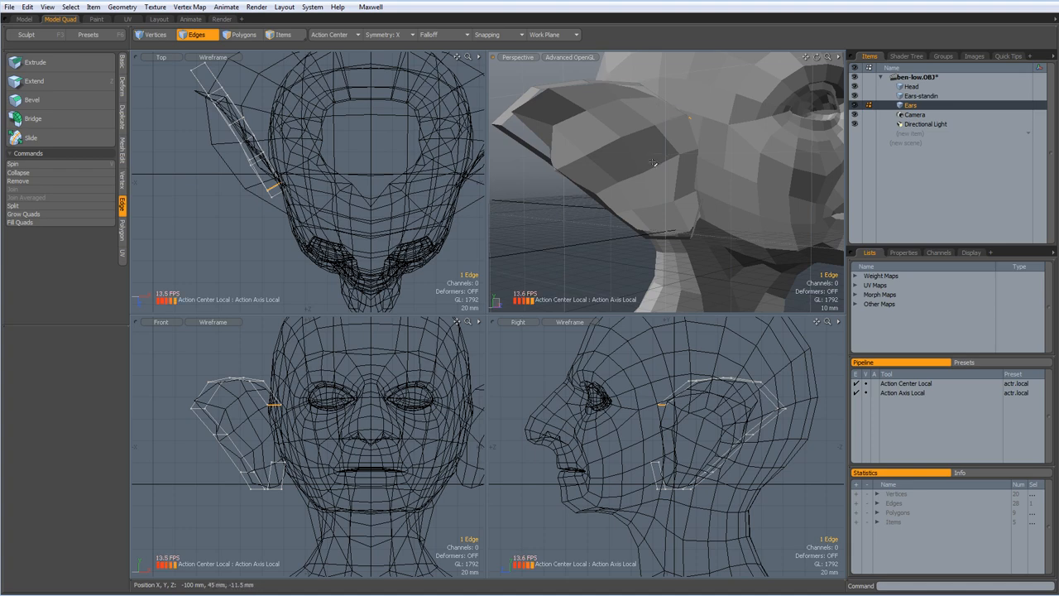
left_click_drag(651, 164, 659, 176)
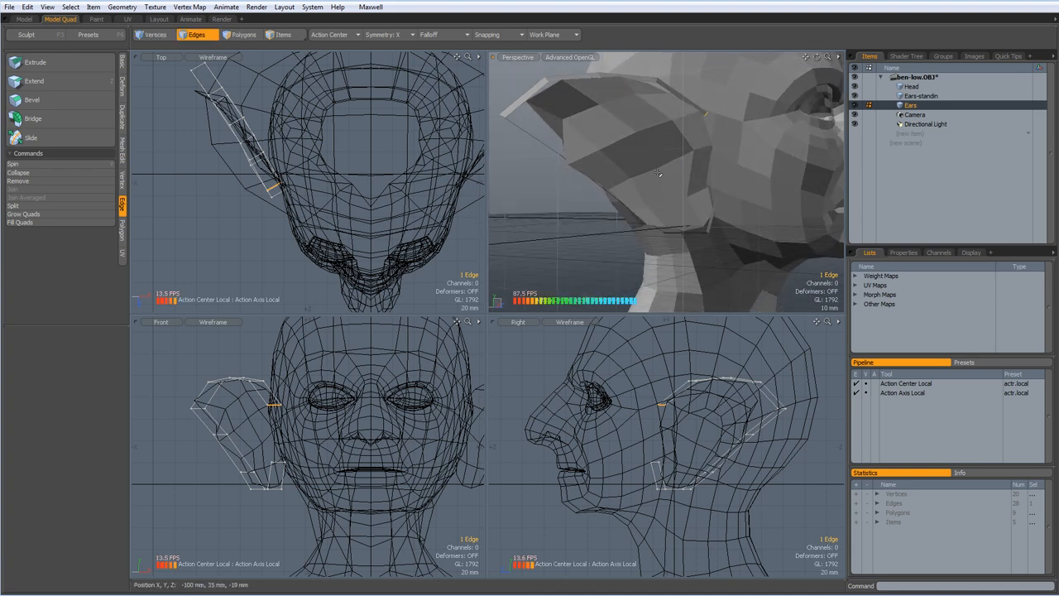
left_click(33, 79)
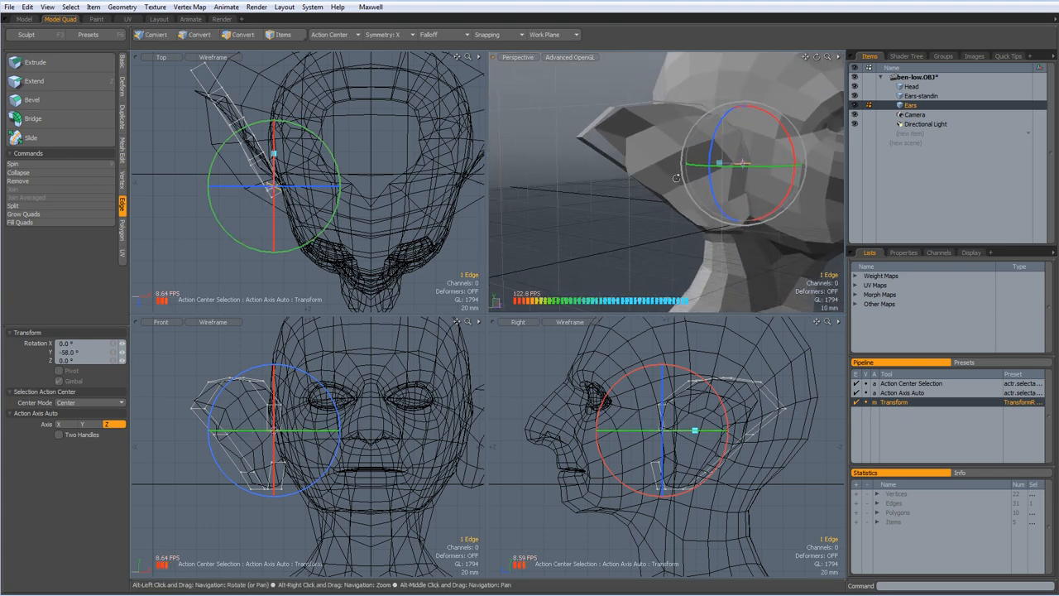
- Rotate the end edge and extend new edges curling toward the inner ear
left_click(195, 33)
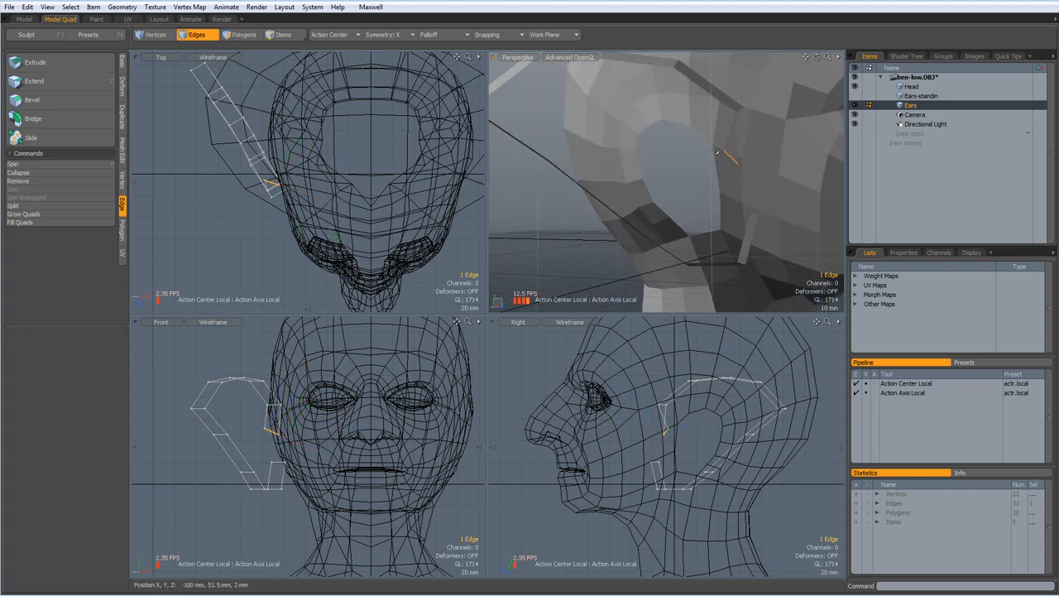
- Move the newly extended edge inward beside the head and inspect the near-complete loop
left_click(33, 80)
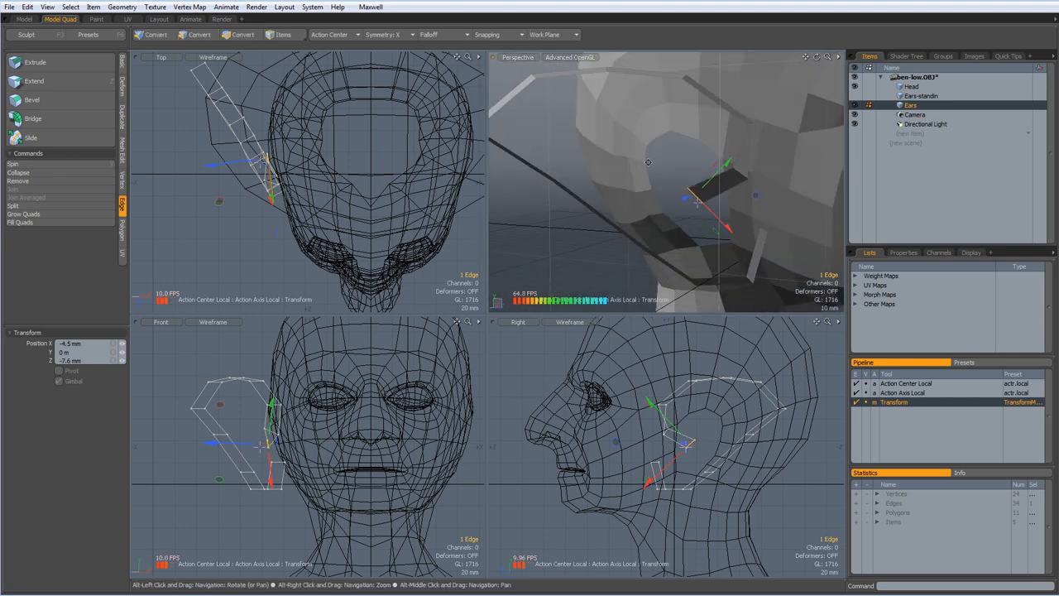
left_click(34, 80)
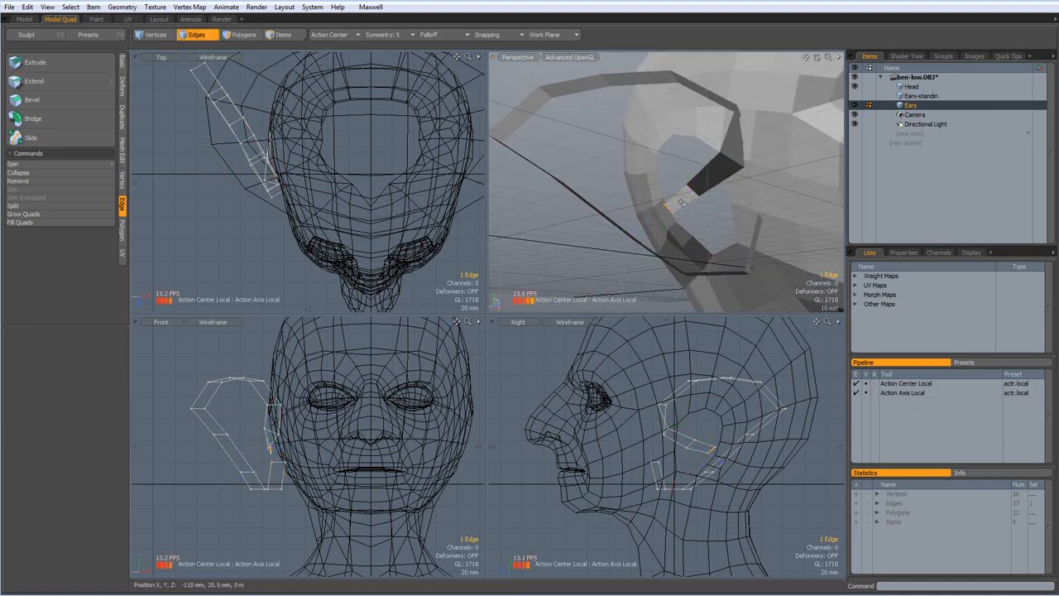
left_click_drag(682, 202, 701, 190)
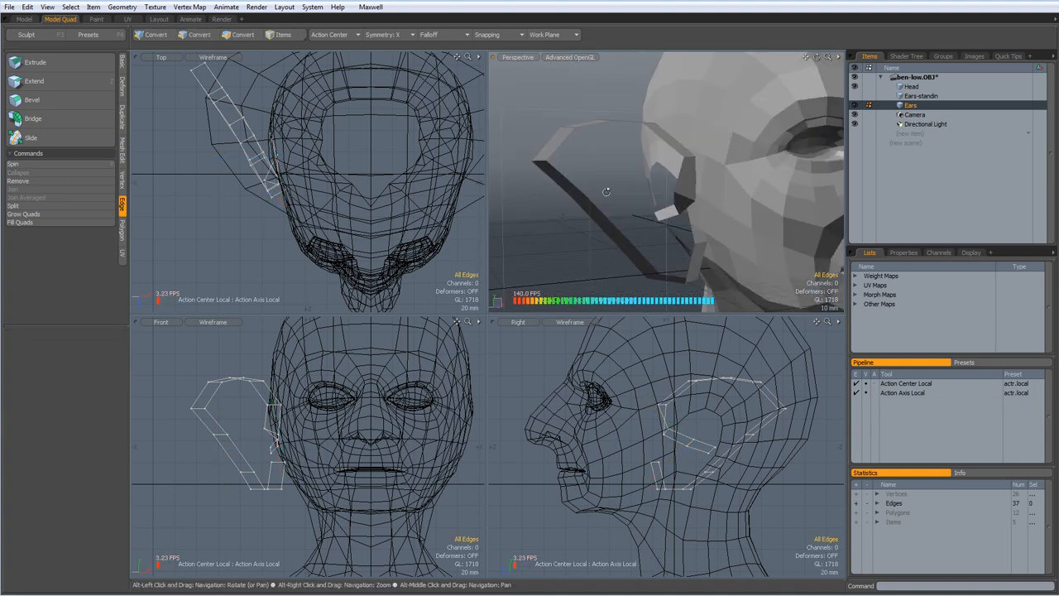
left_click_drag(605, 192, 658, 192)
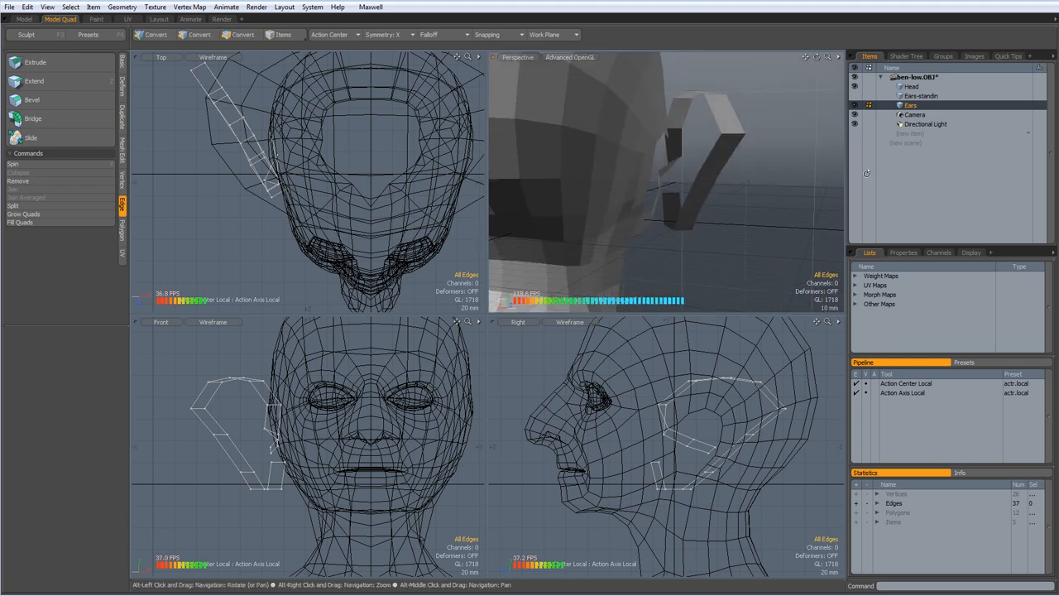
left_click_drag(662, 182, 562, 168)
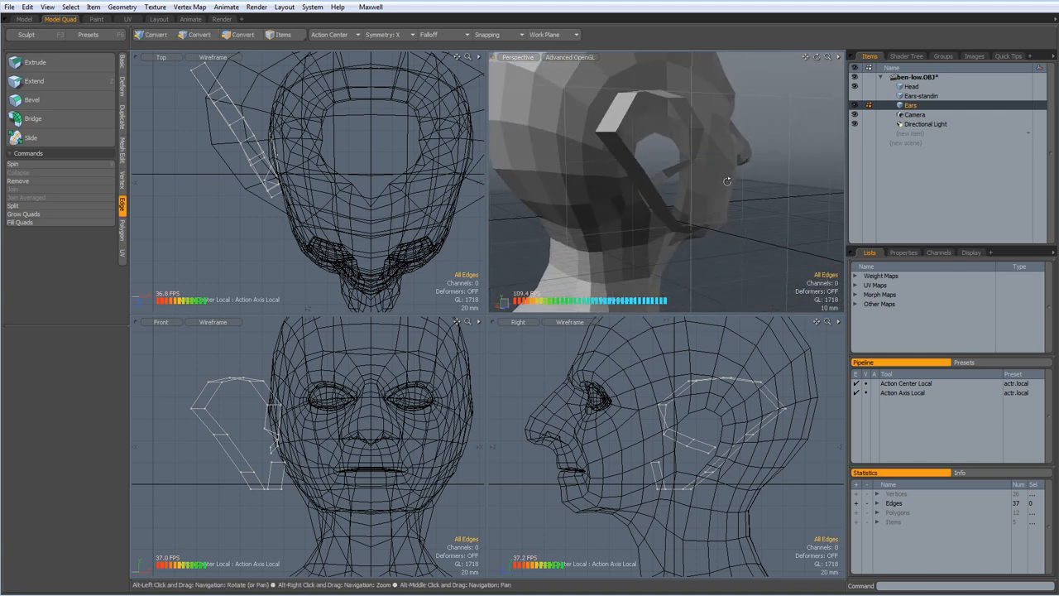
left_click_drag(726, 181, 684, 182)
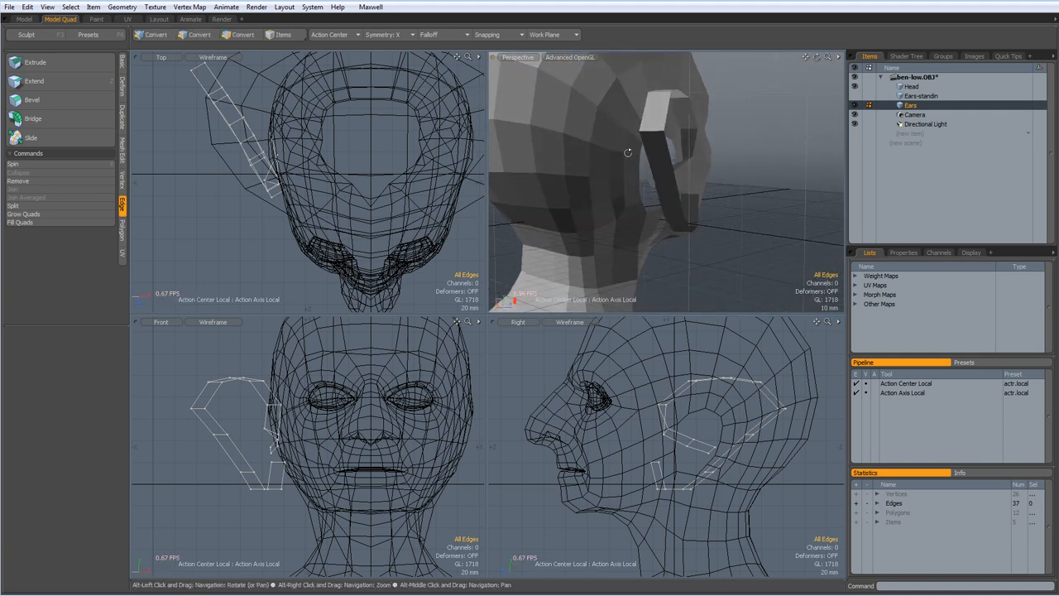
left_click_drag(627, 153, 556, 162)
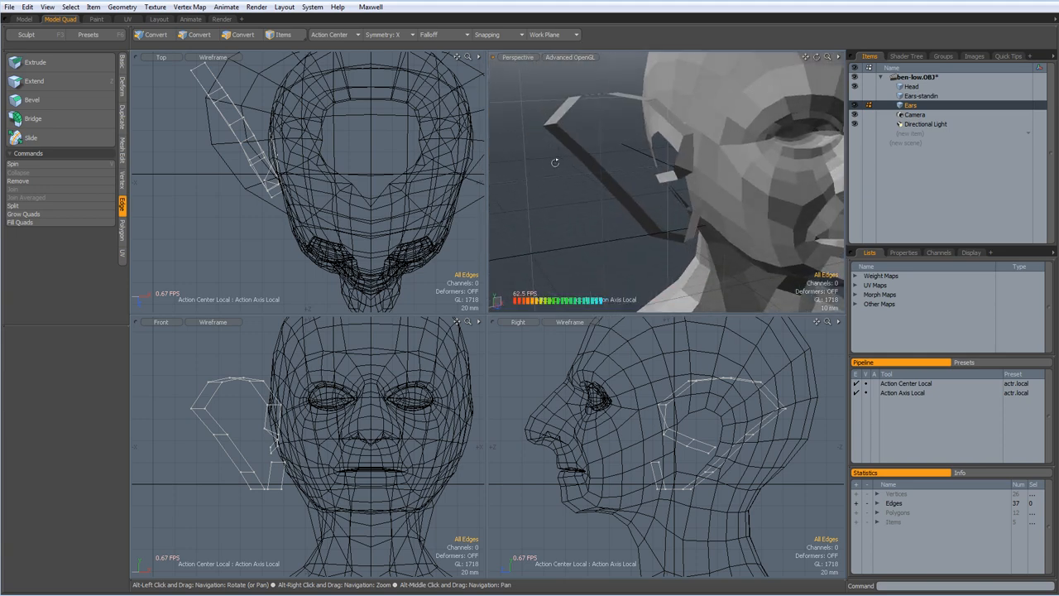